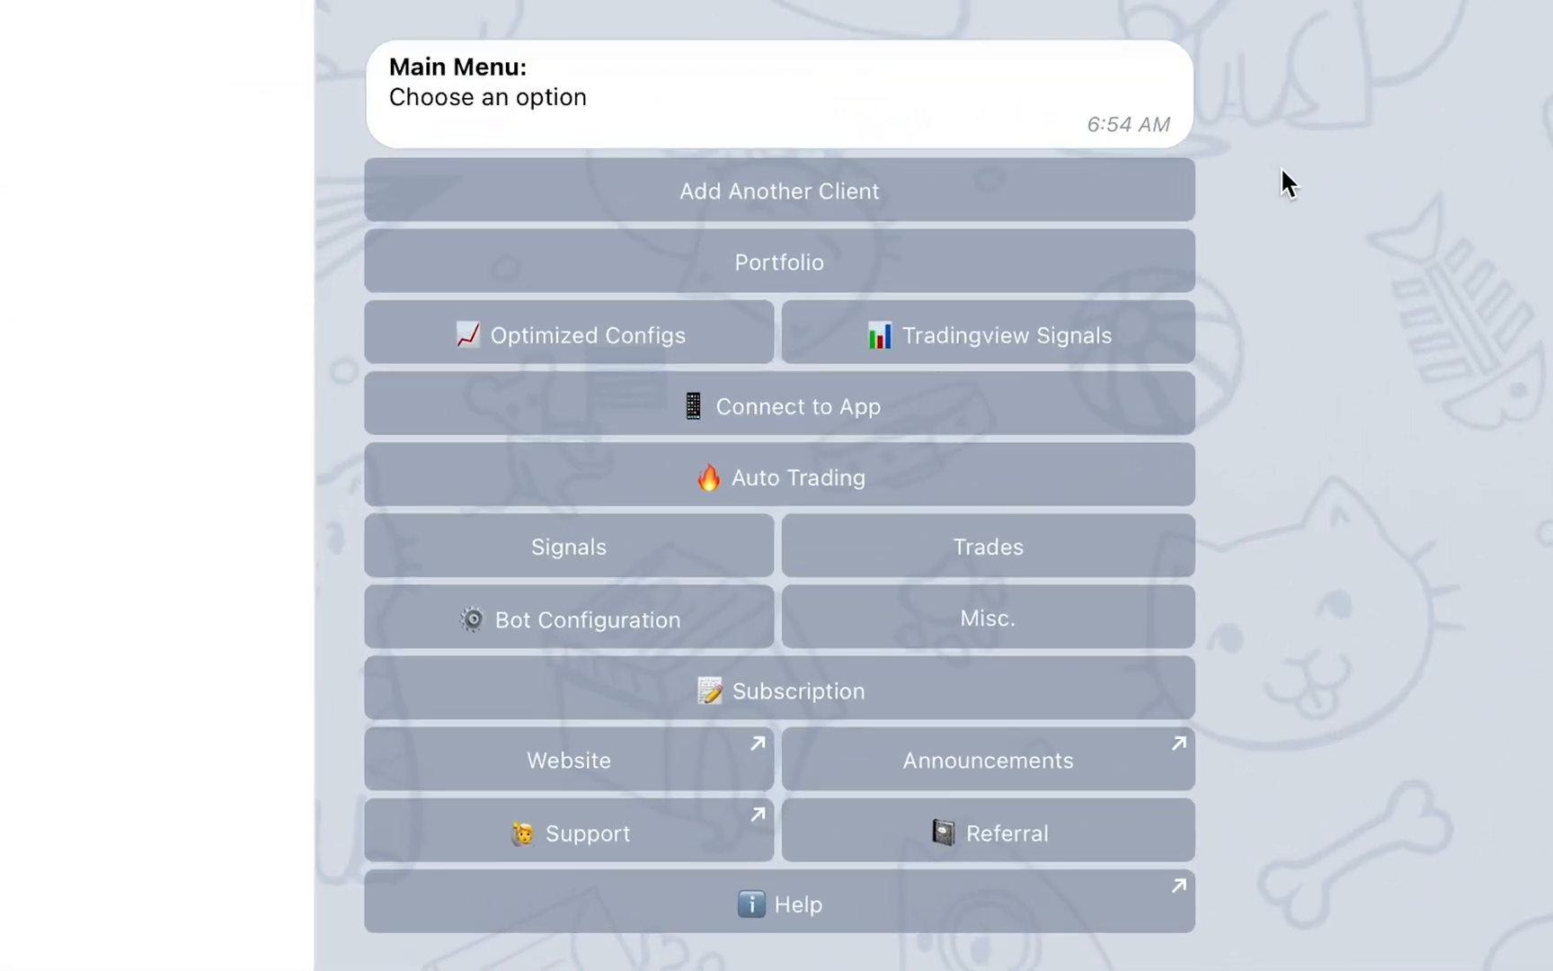
mouse_move(717, 622)
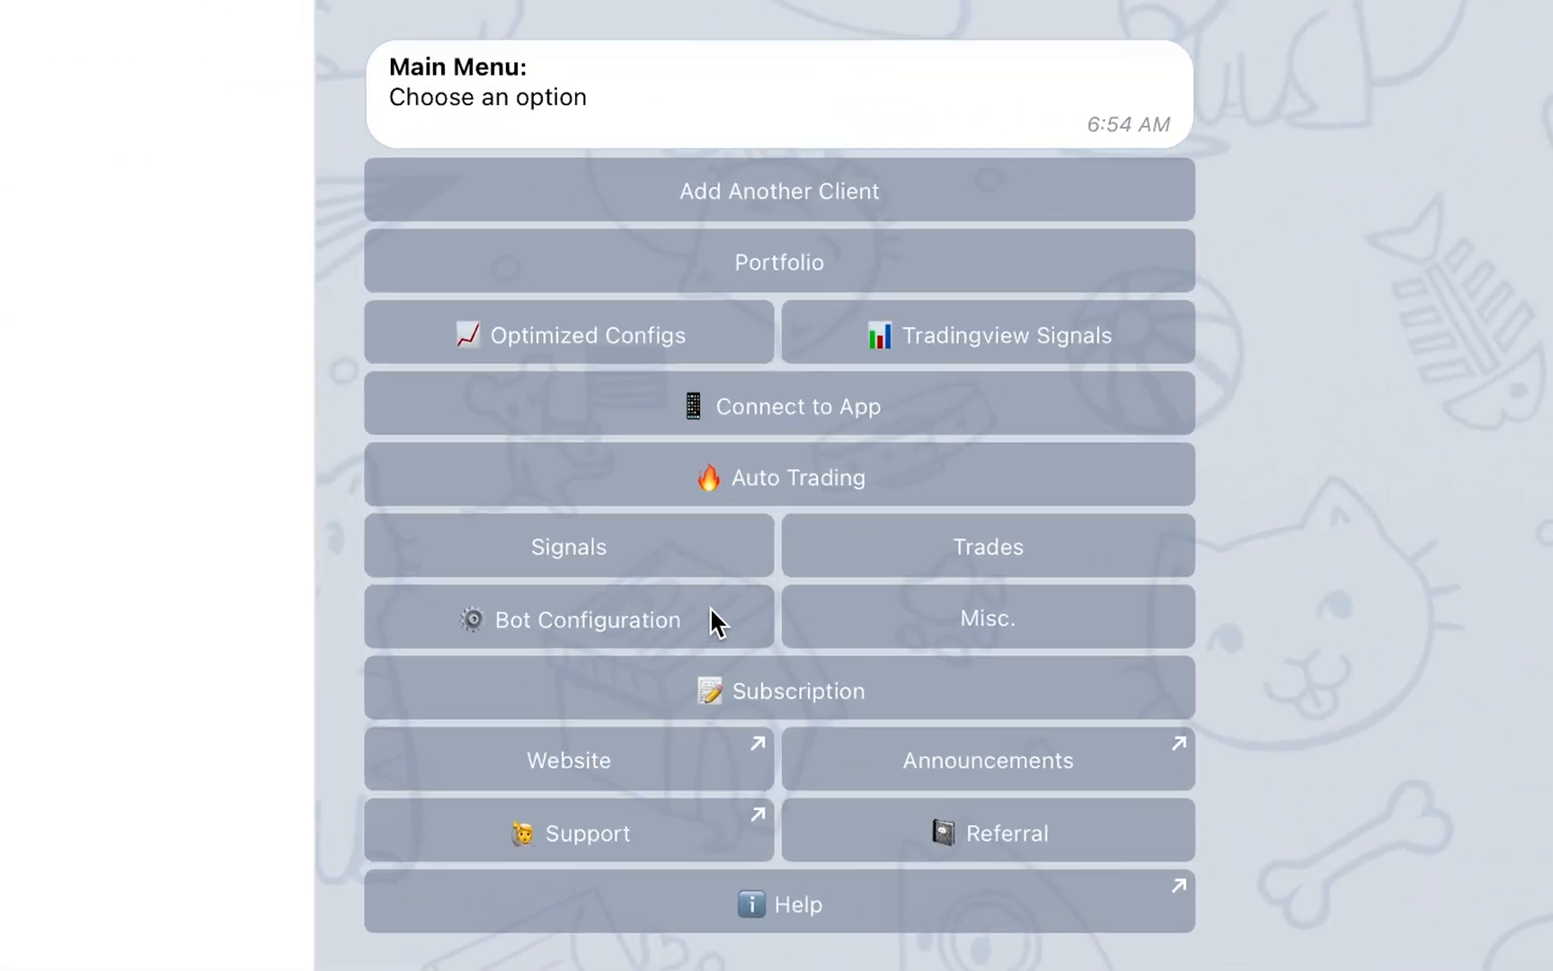
Go to Bot Configuration, then Trading, reaching the client selection prompt.
left_click(567, 620)
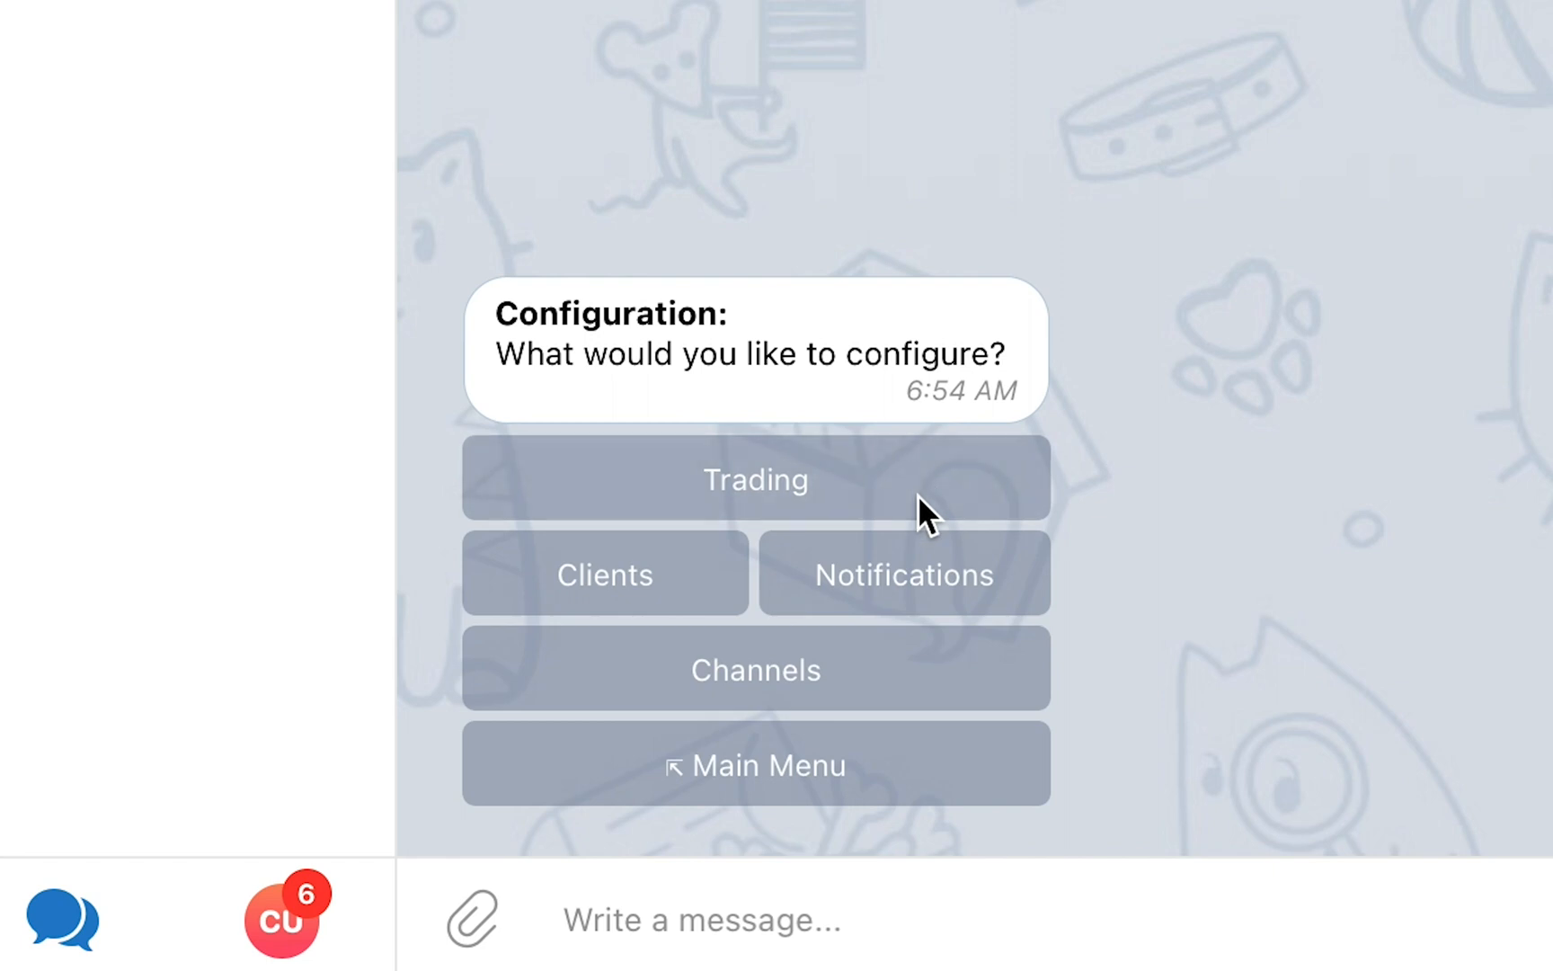
left_click(754, 479)
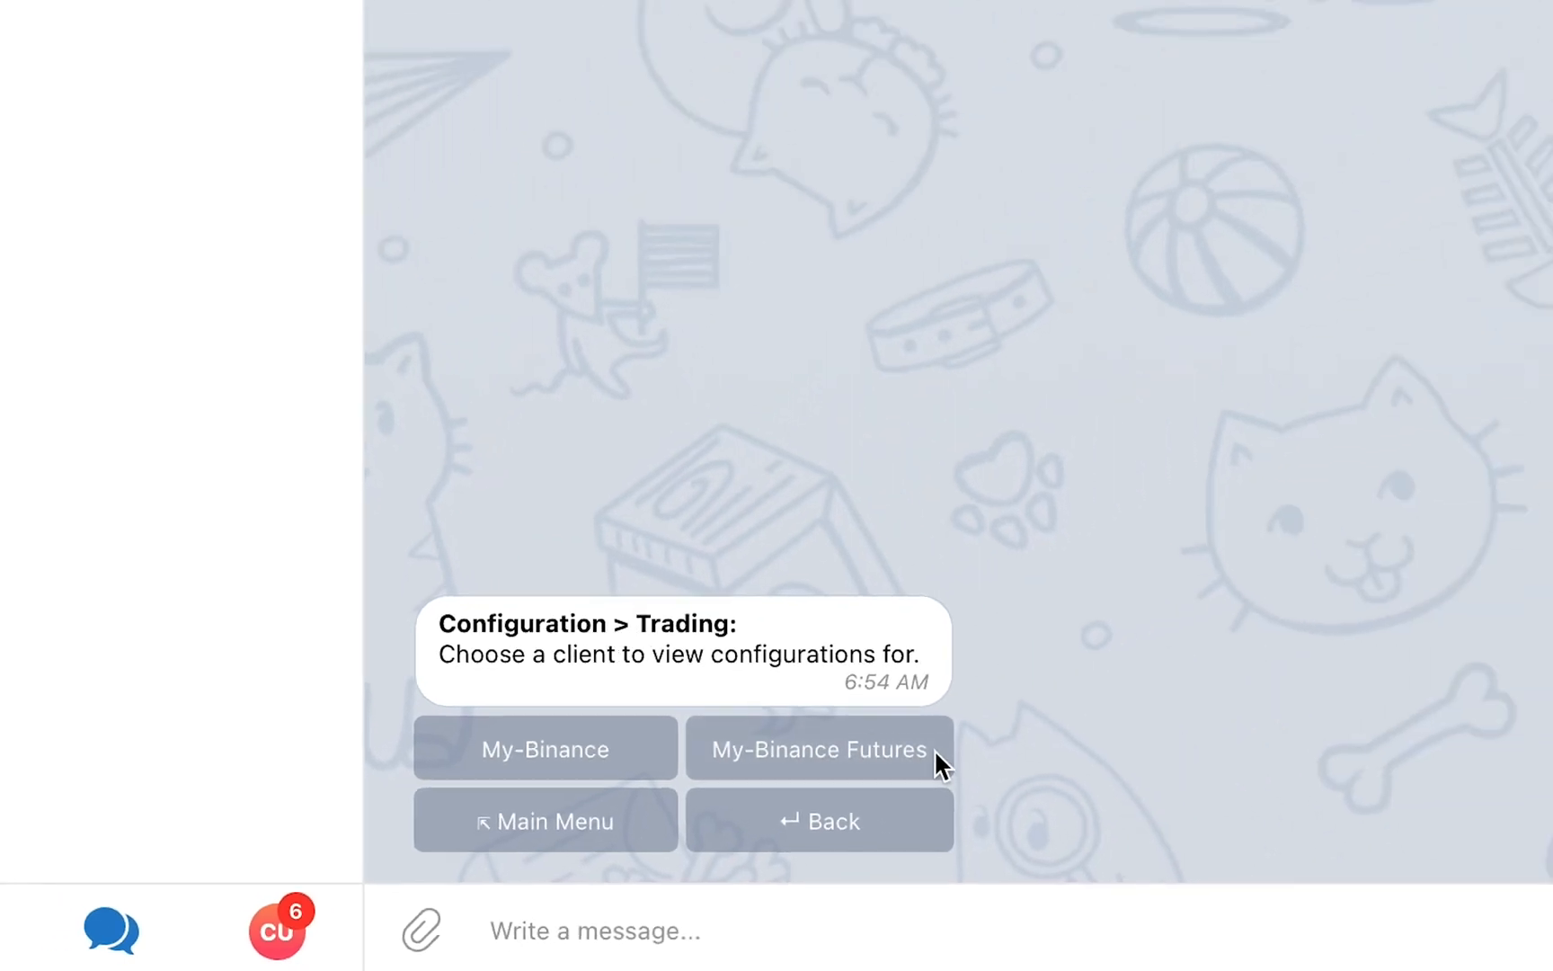
Select My-Binance Futures and view its strategies, stop-loss, filters and margin summary.
left_click(818, 749)
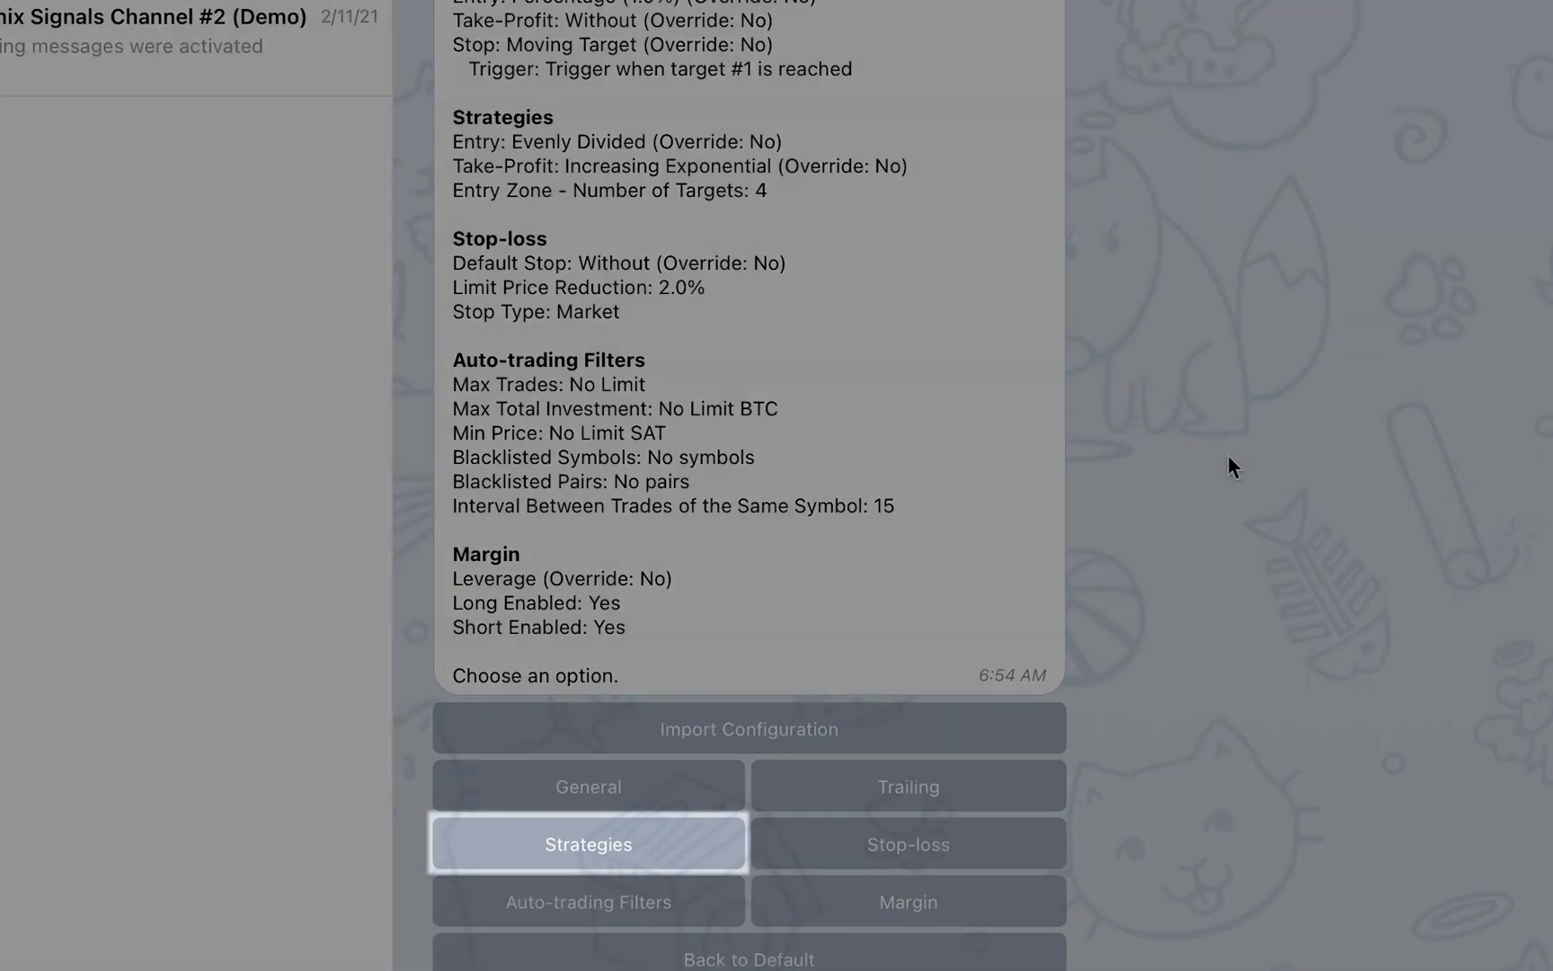
left_click(588, 843)
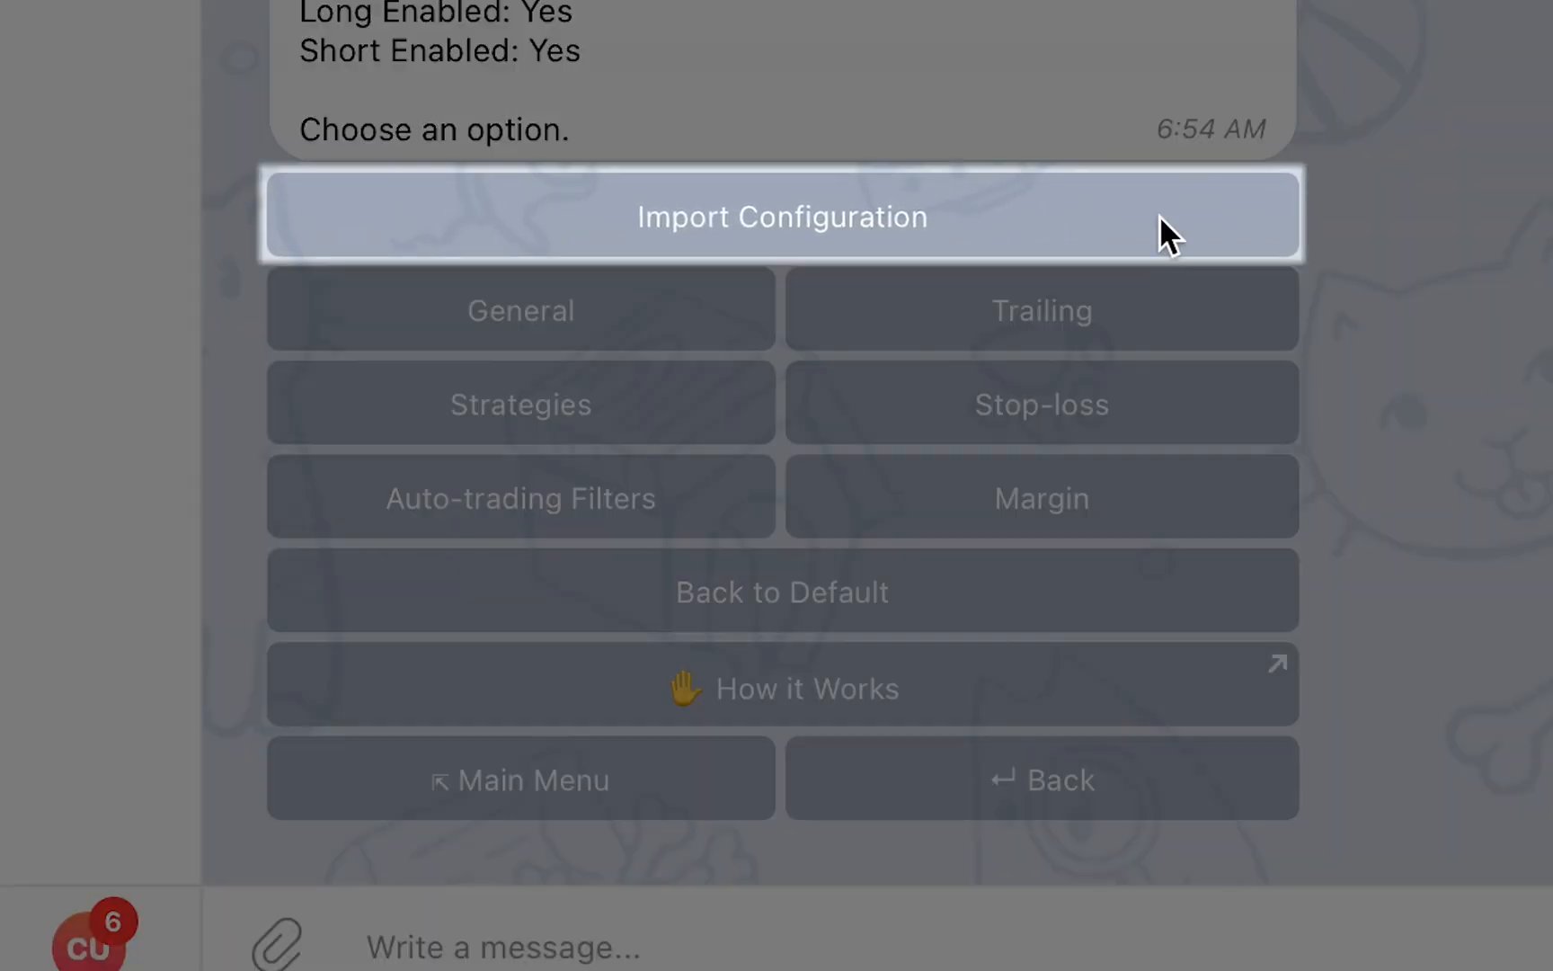
mouse_move(1164, 248)
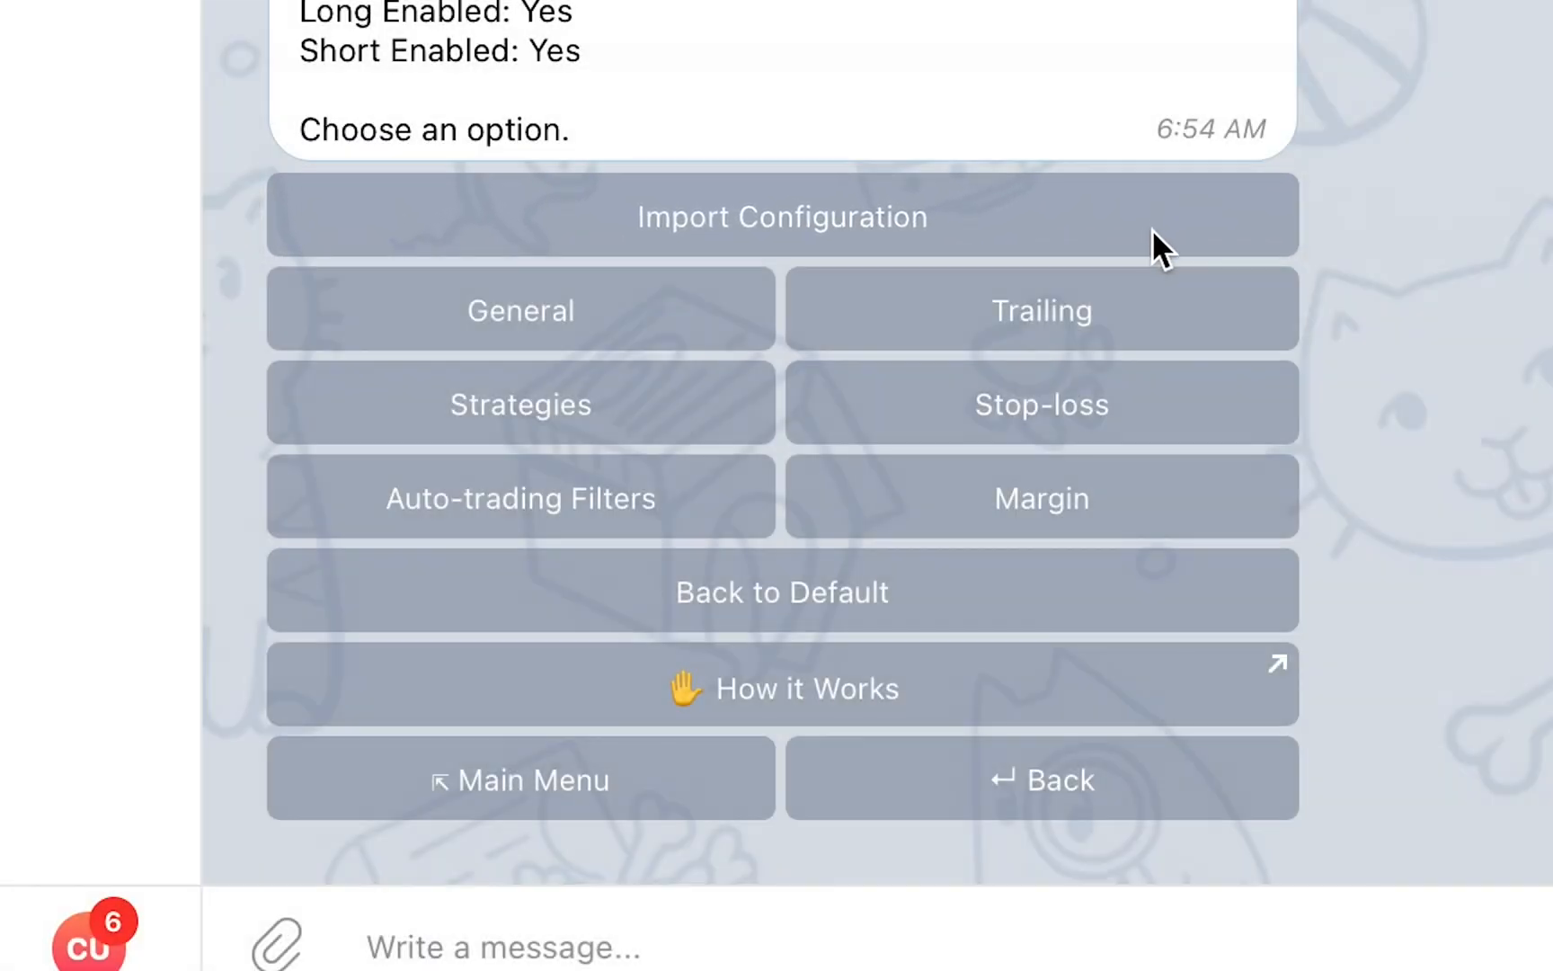
Import Cornix Demo Configuration from Cornix Signals Channel #1 (Demo).
left_click(780, 216)
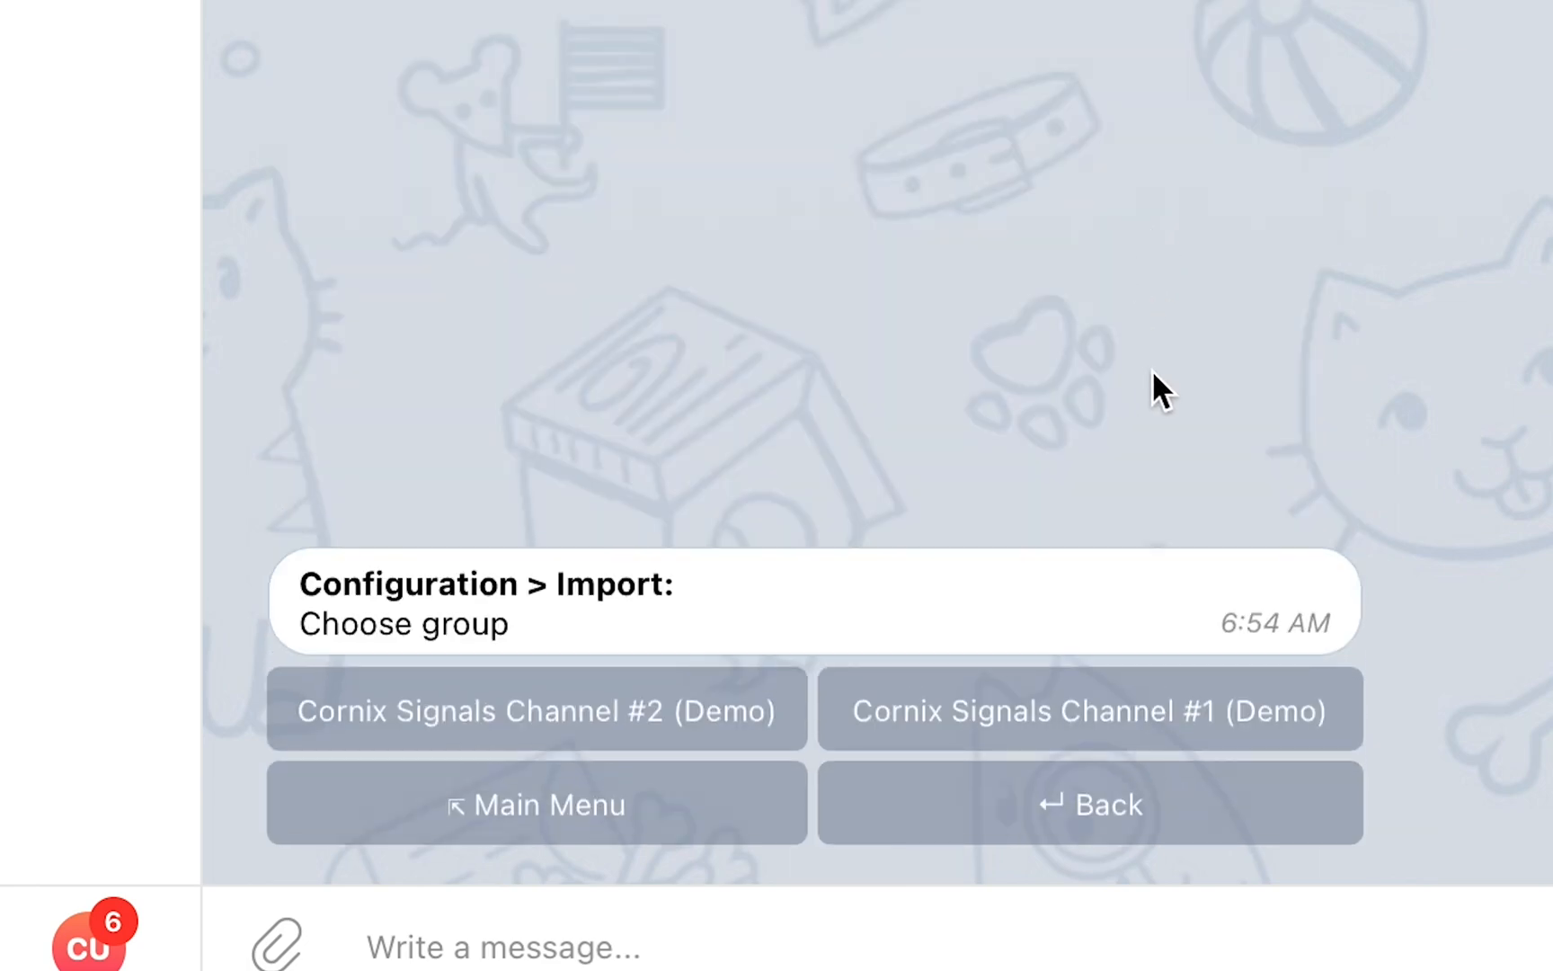
mouse_move(1357, 721)
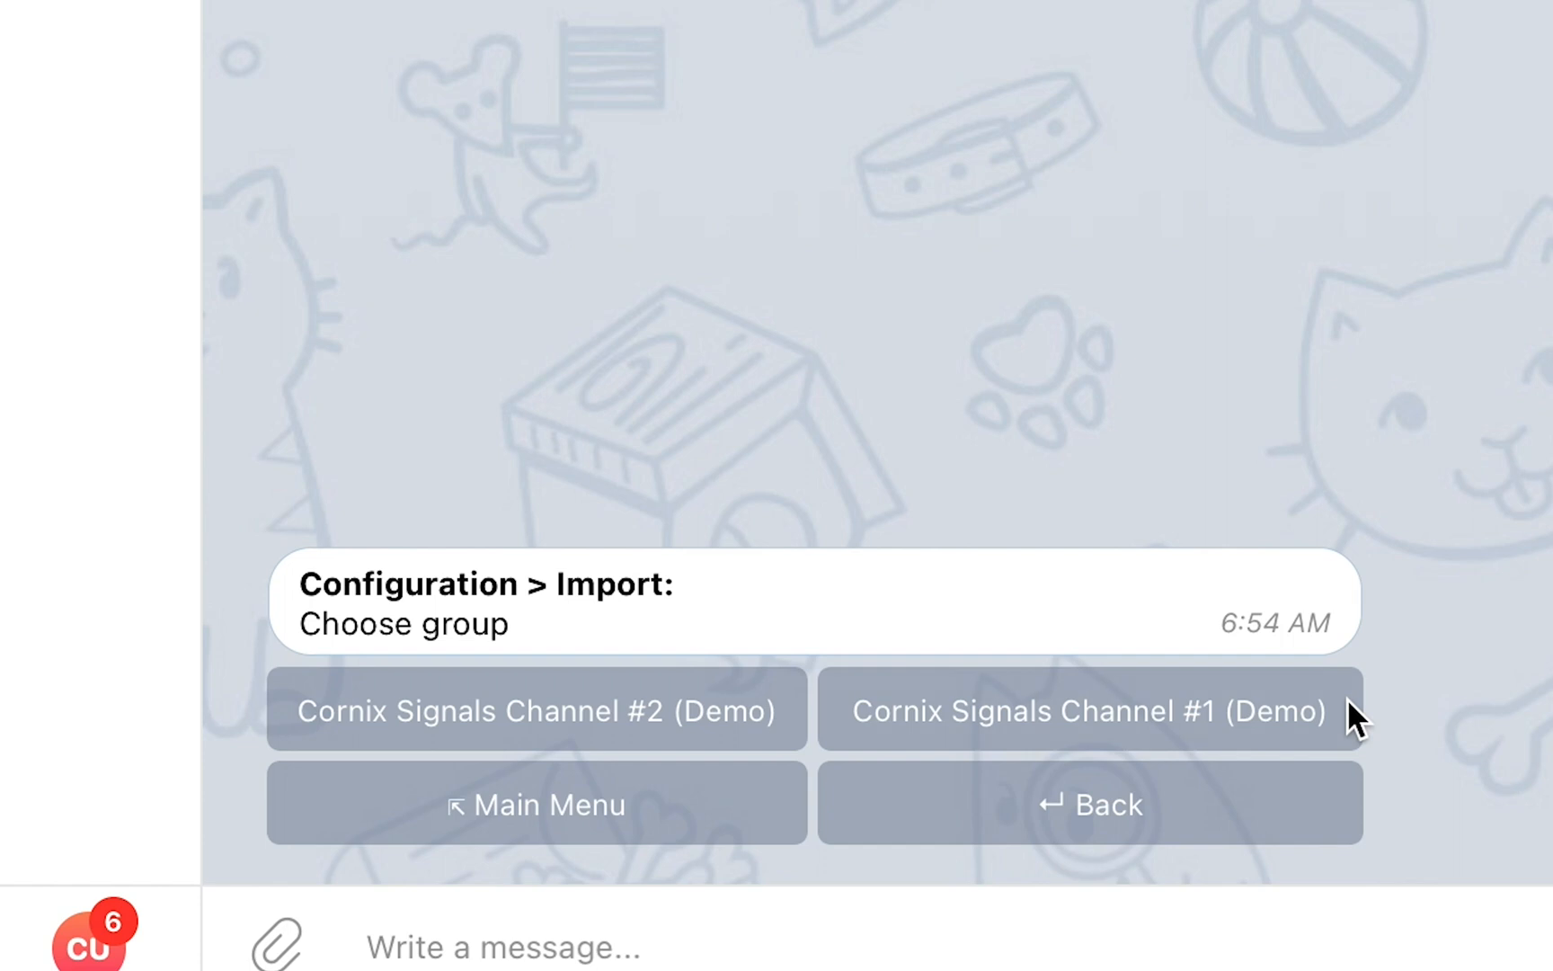
left_click(1090, 709)
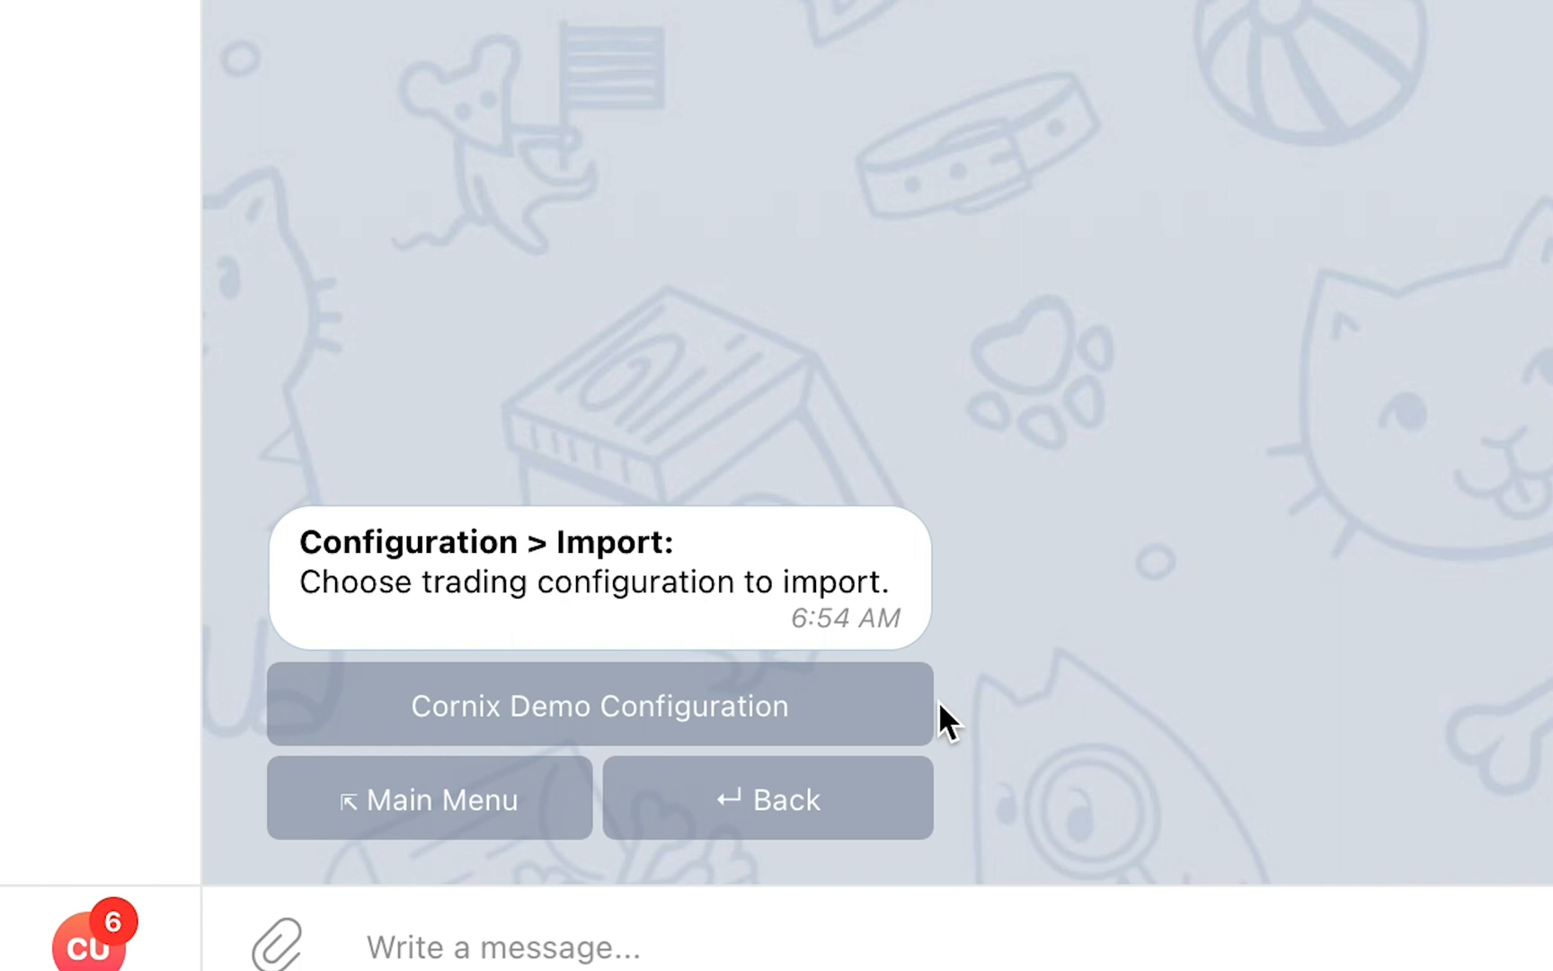
left_click(599, 705)
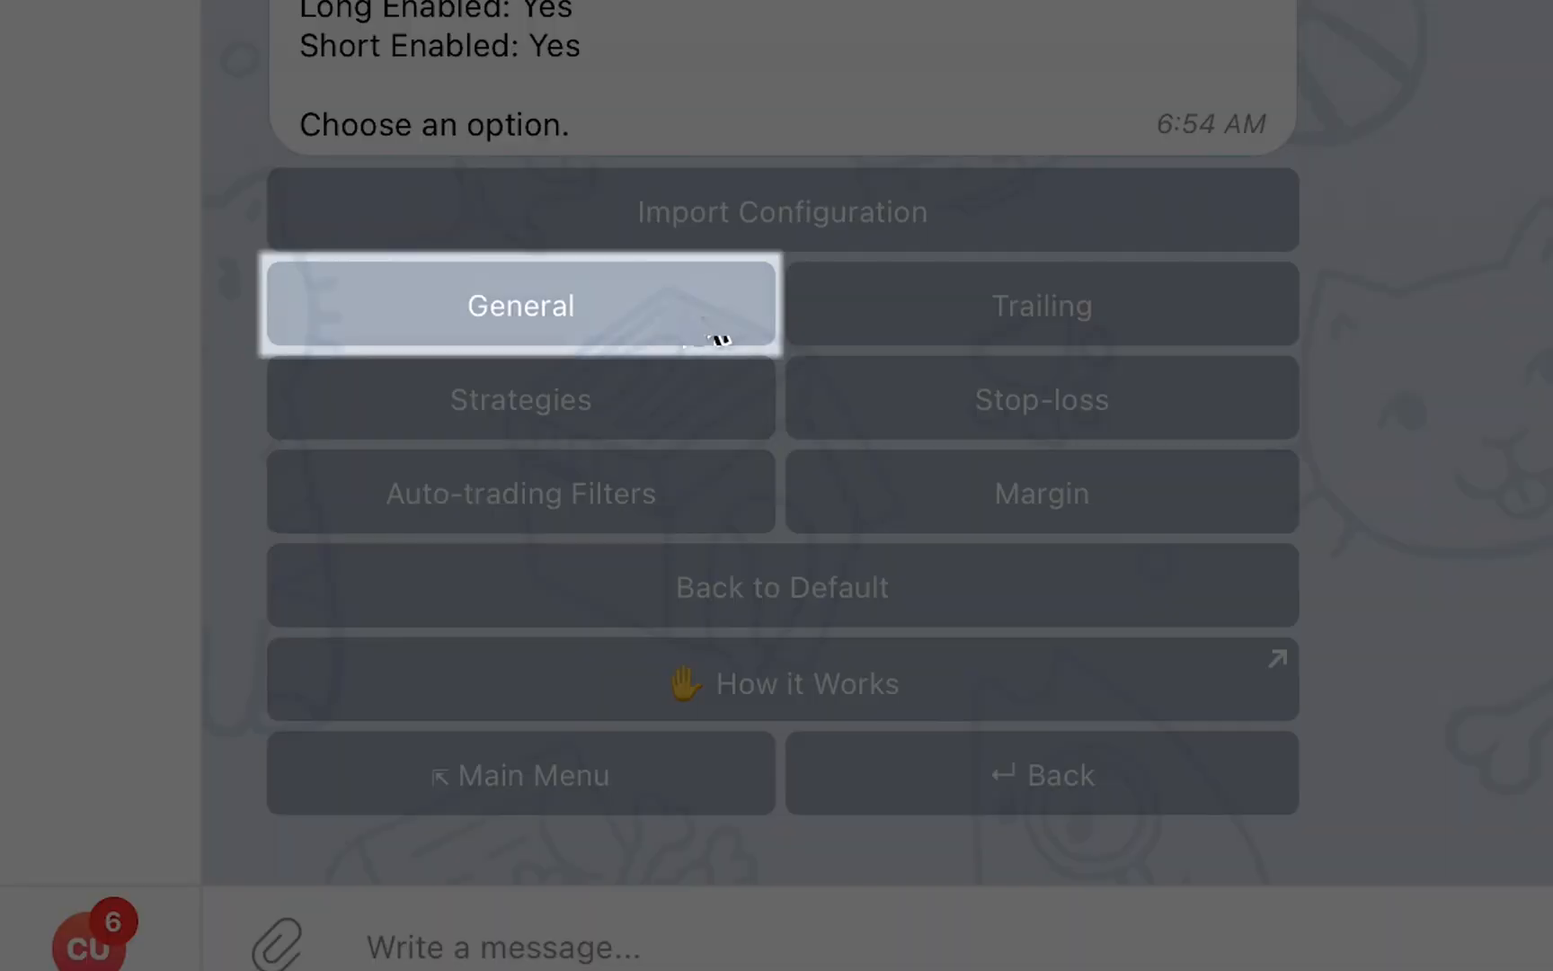
left_click(518, 305)
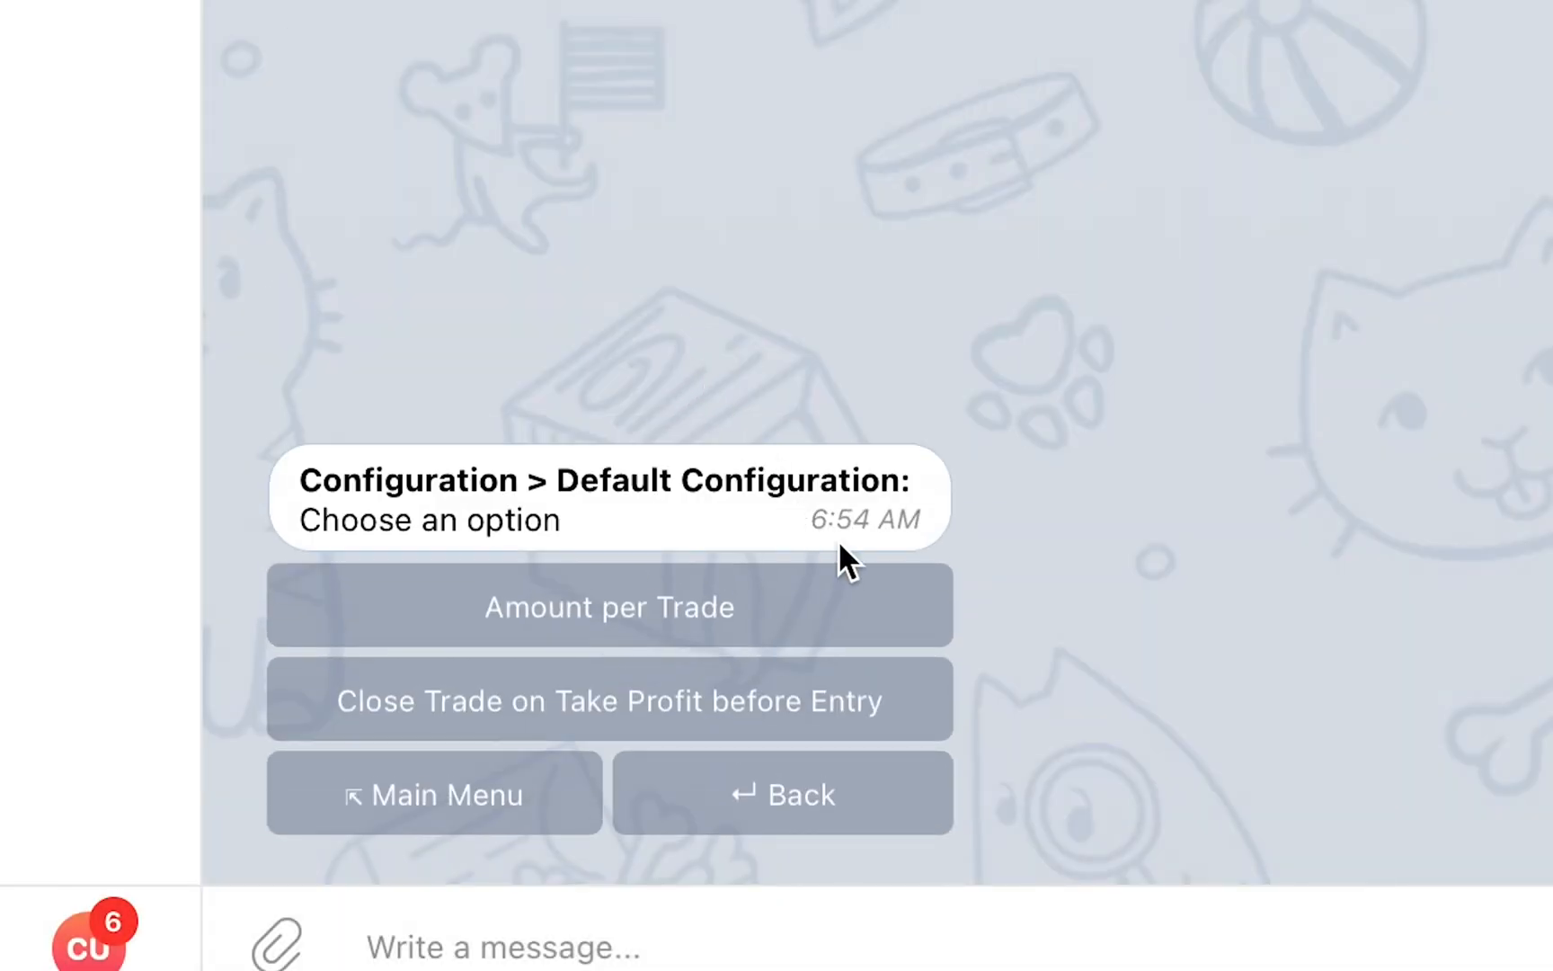
mouse_move(882, 610)
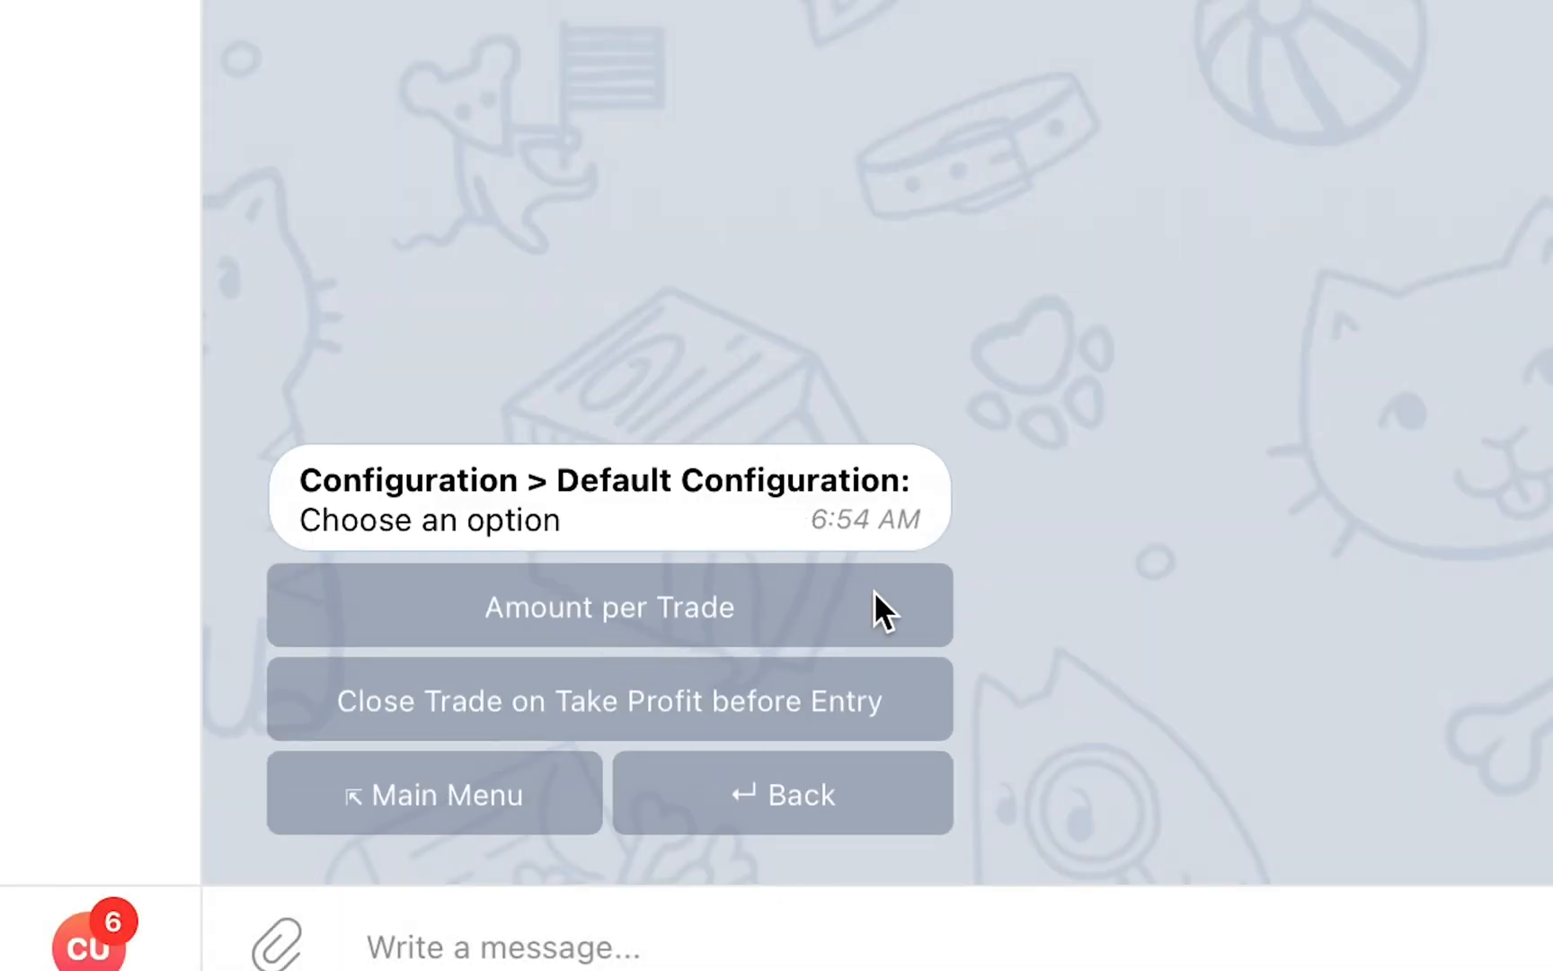
left_click(609, 605)
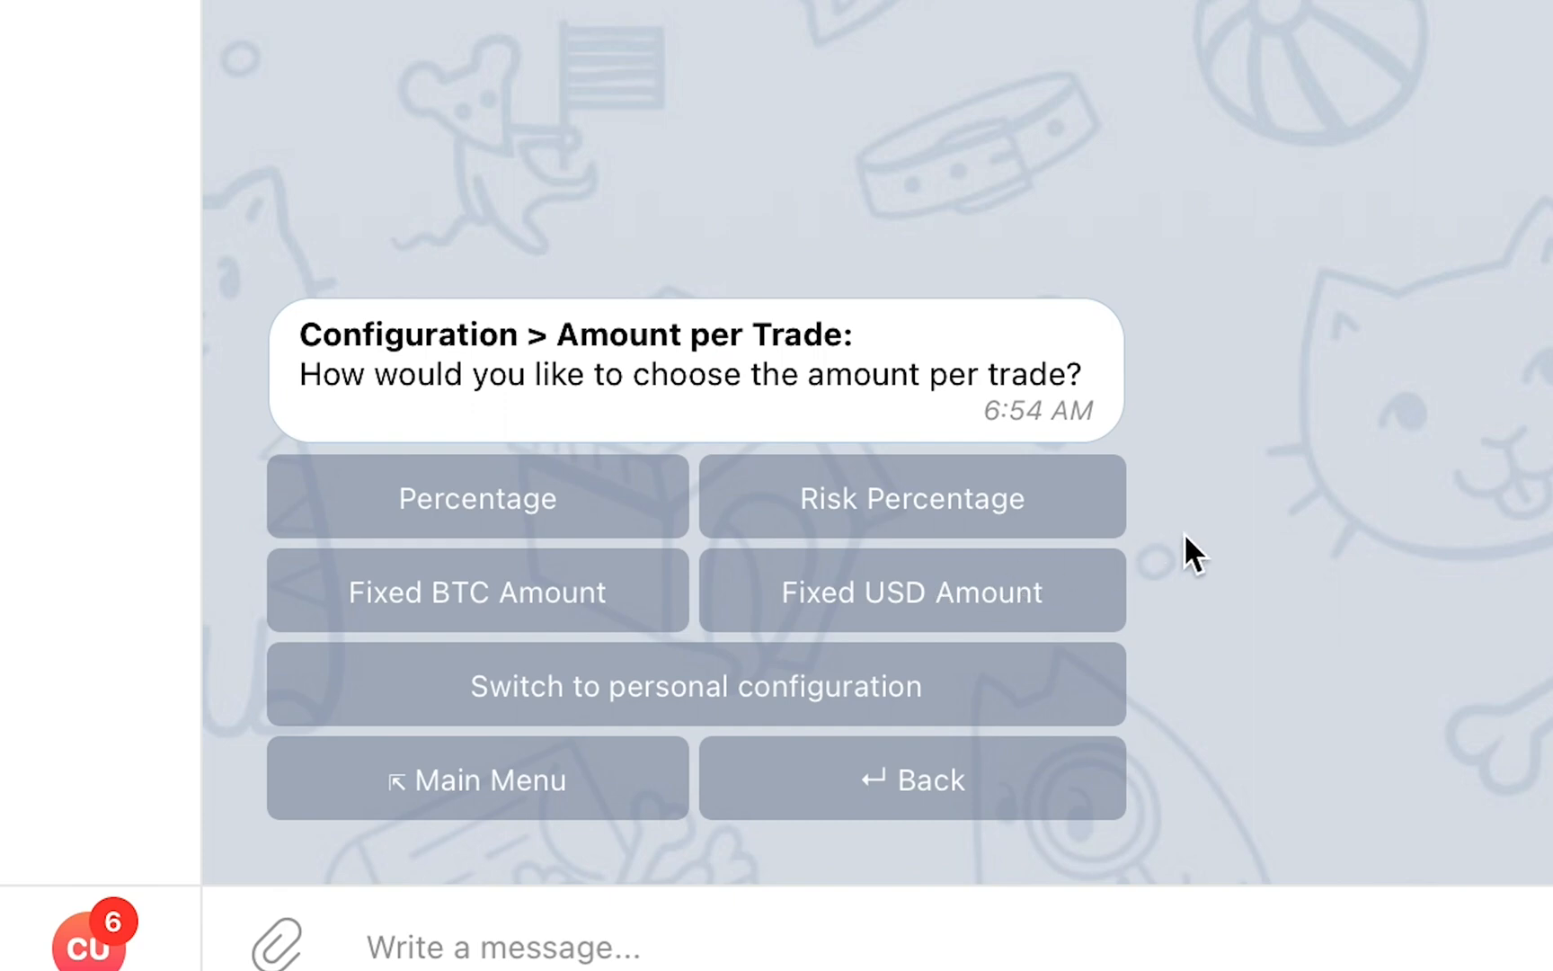
mouse_move(1099, 733)
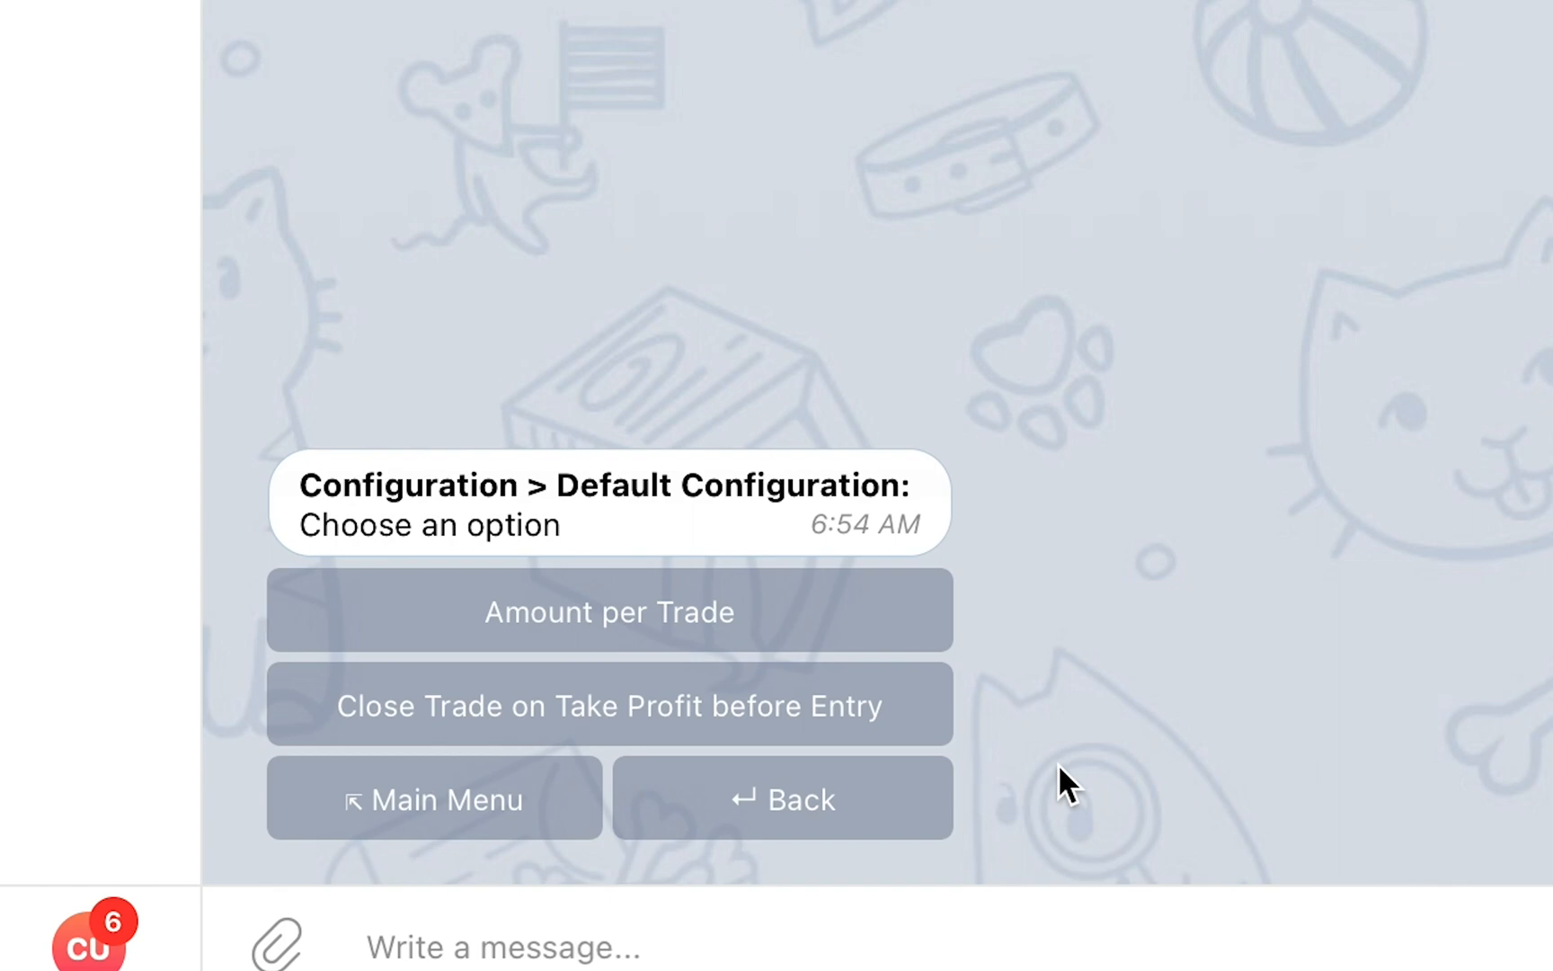
mouse_move(892, 783)
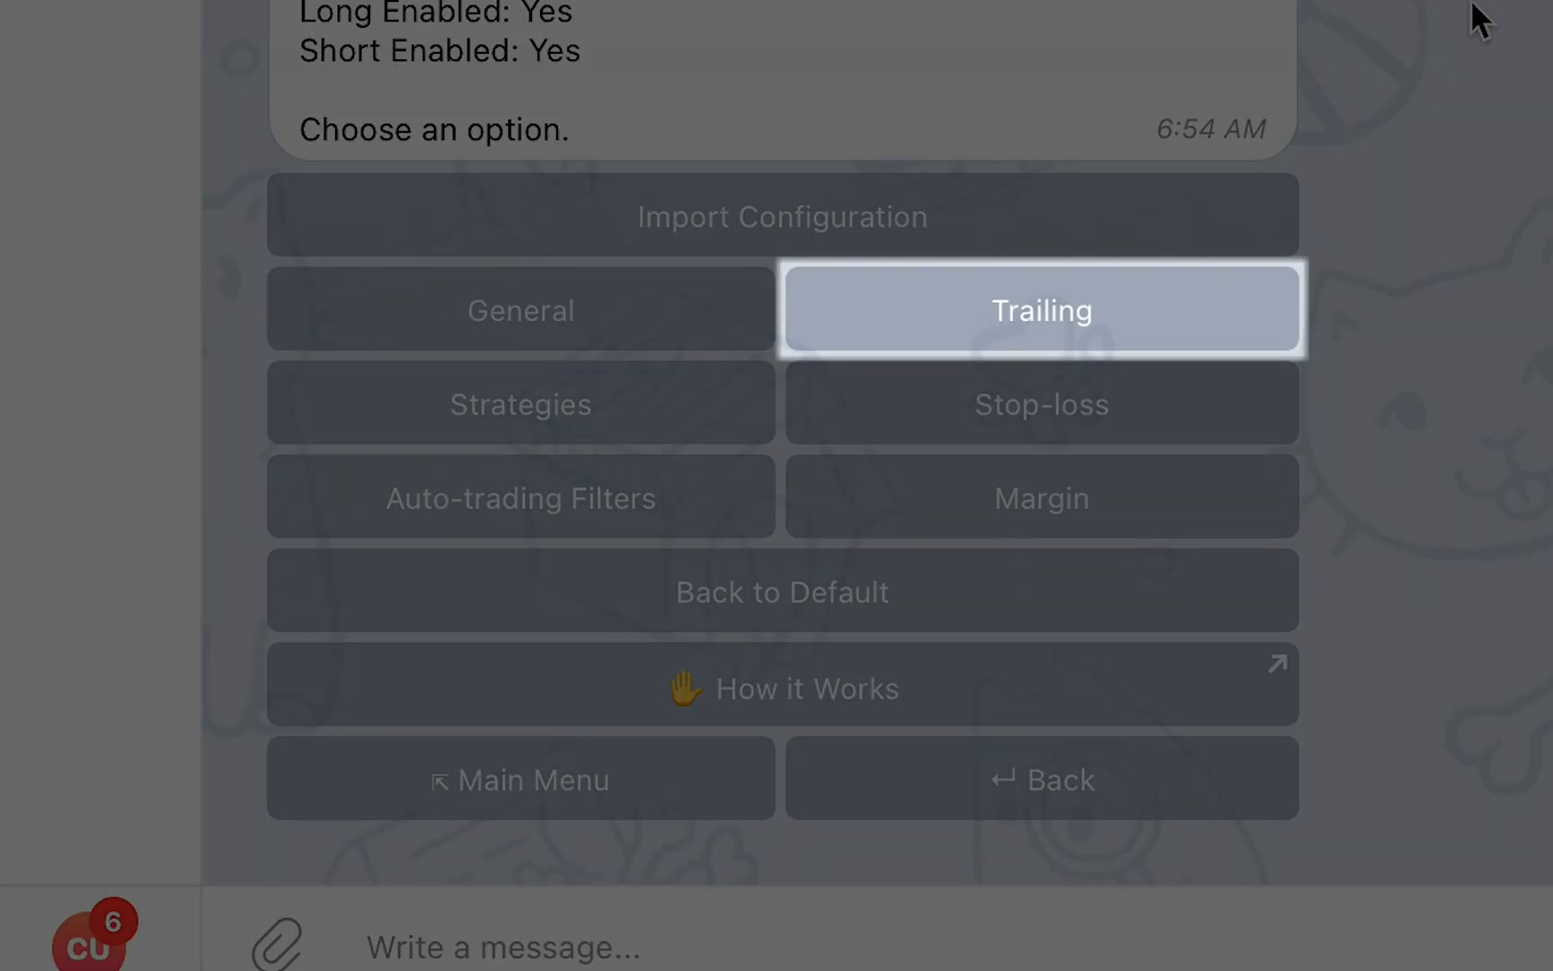
Review trailing stop types like Moving Target and Breakeven, then go back.
left_click(1040, 309)
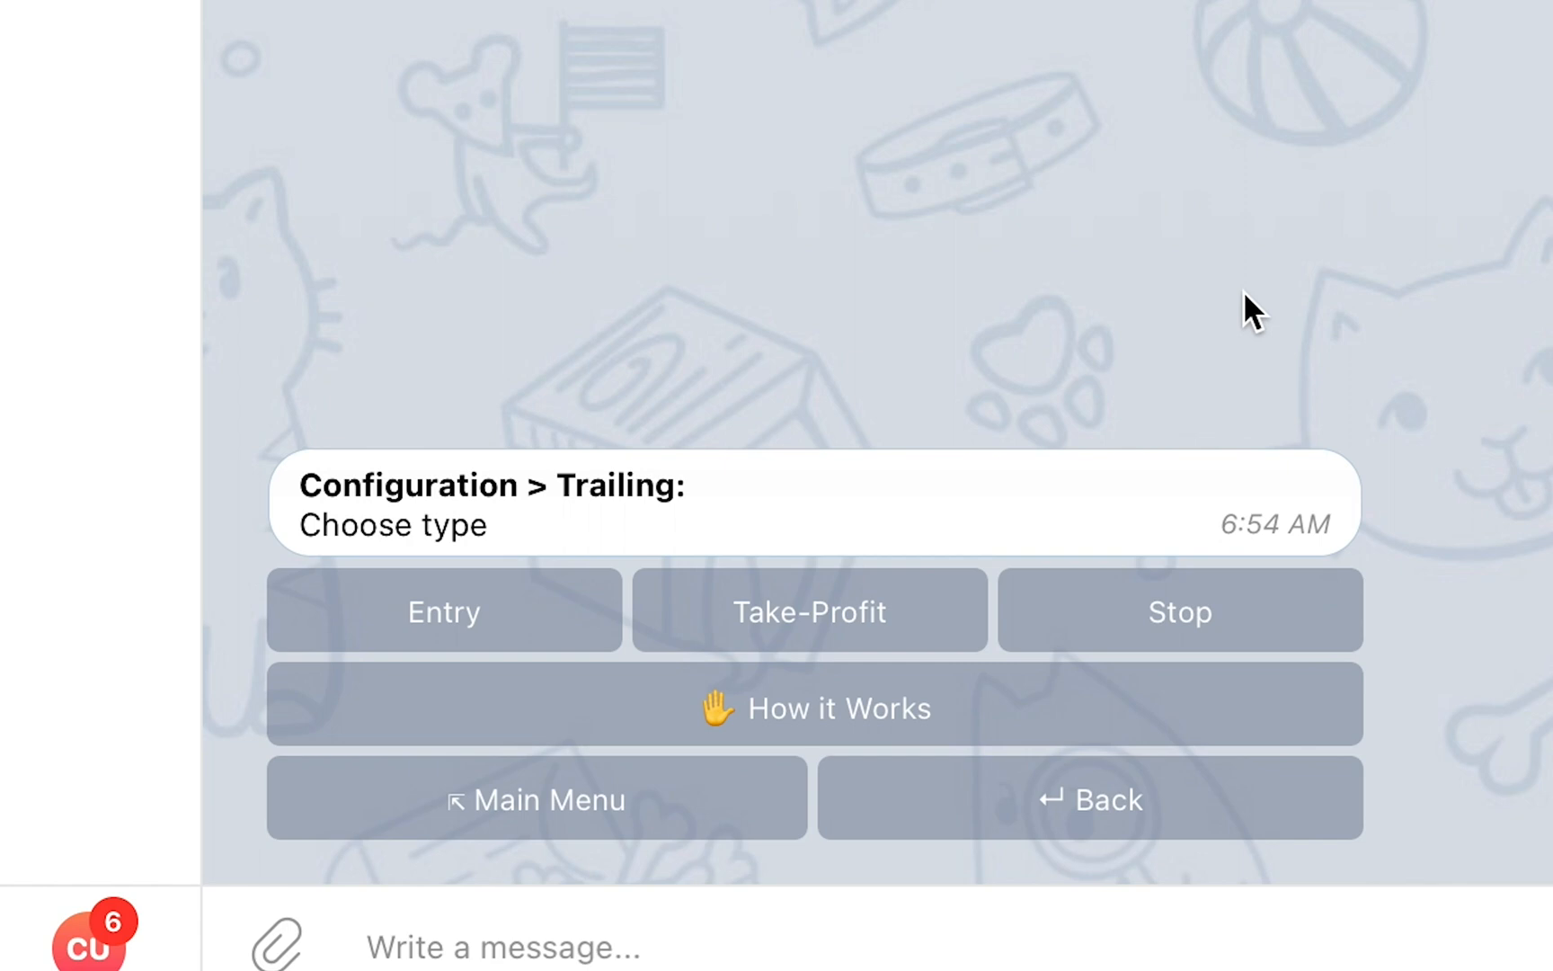
mouse_move(1298, 510)
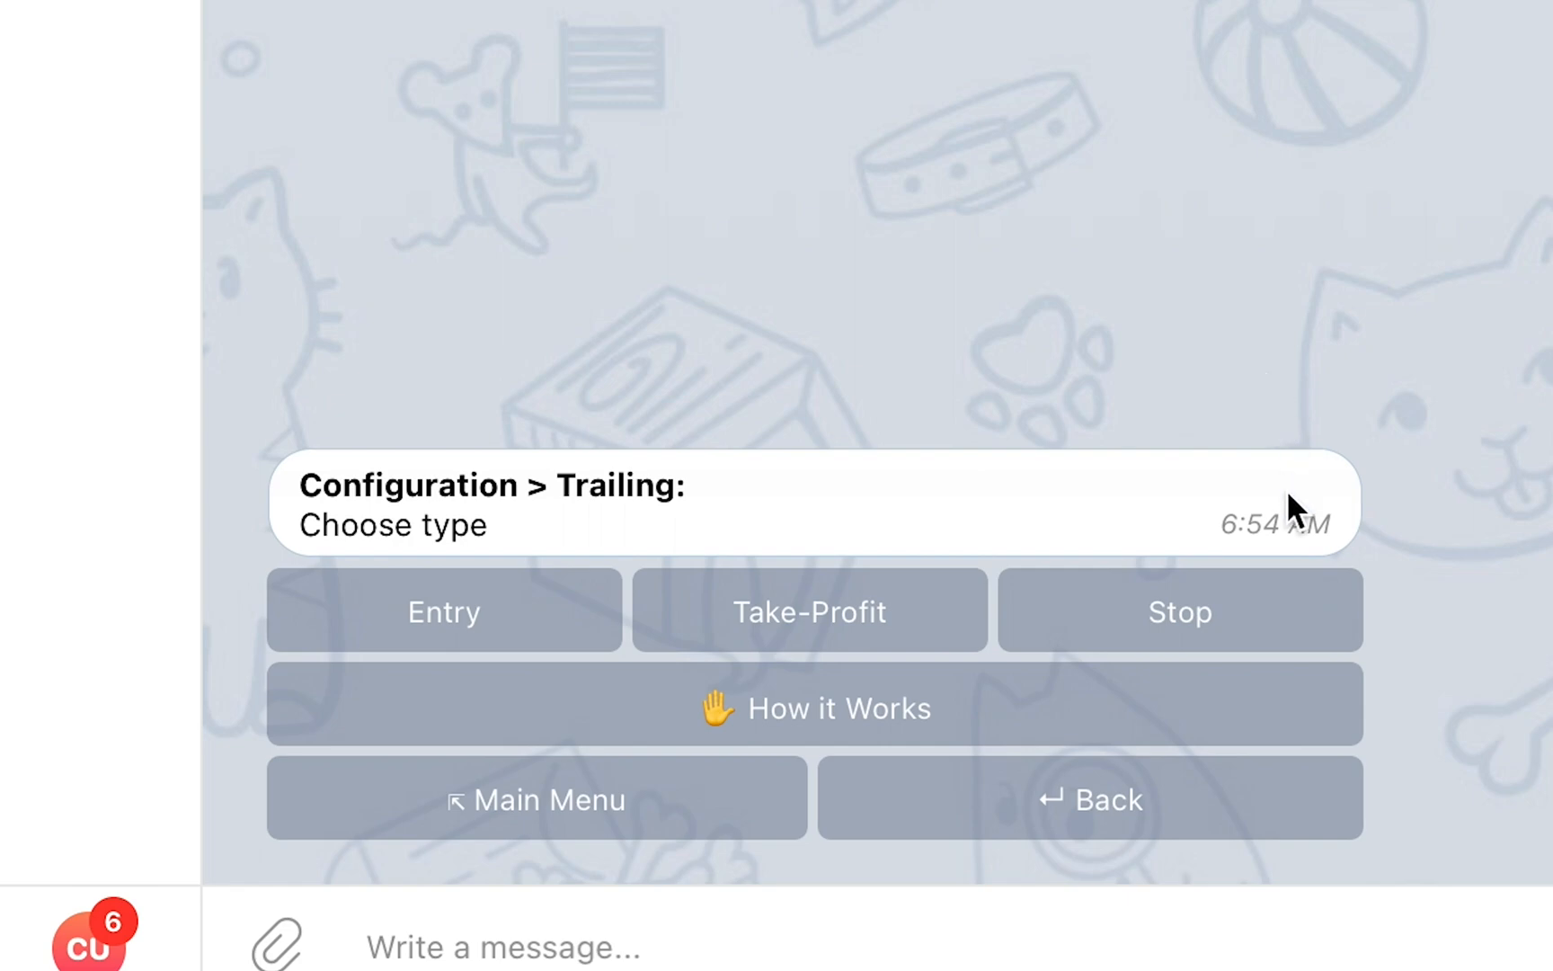
left_click(1178, 612)
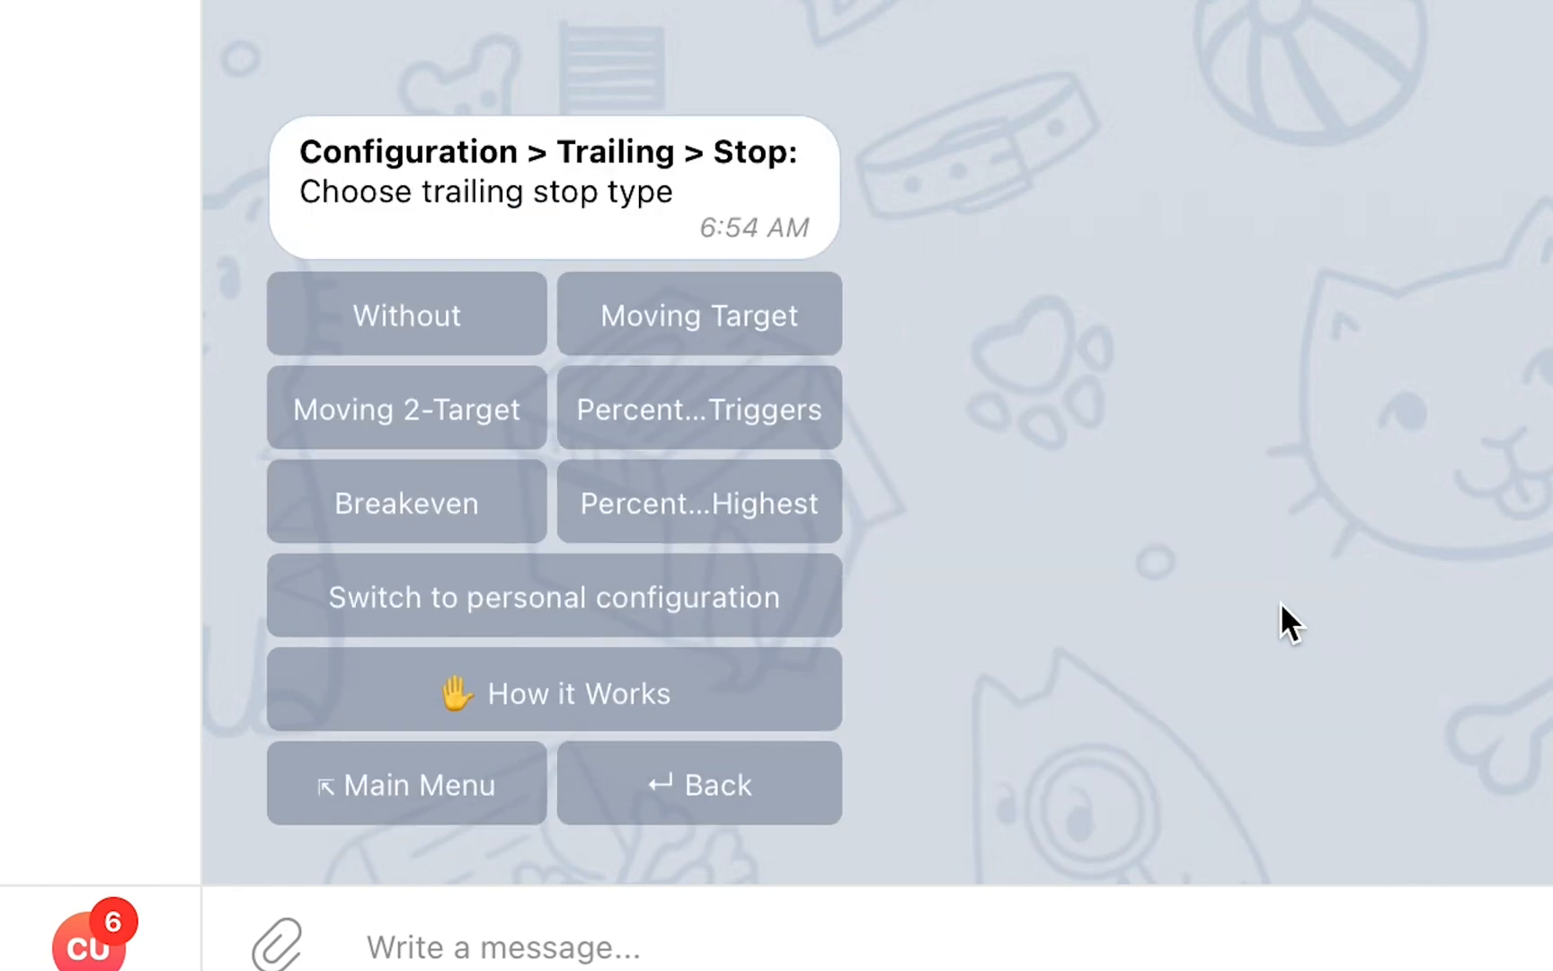
left_click(697, 783)
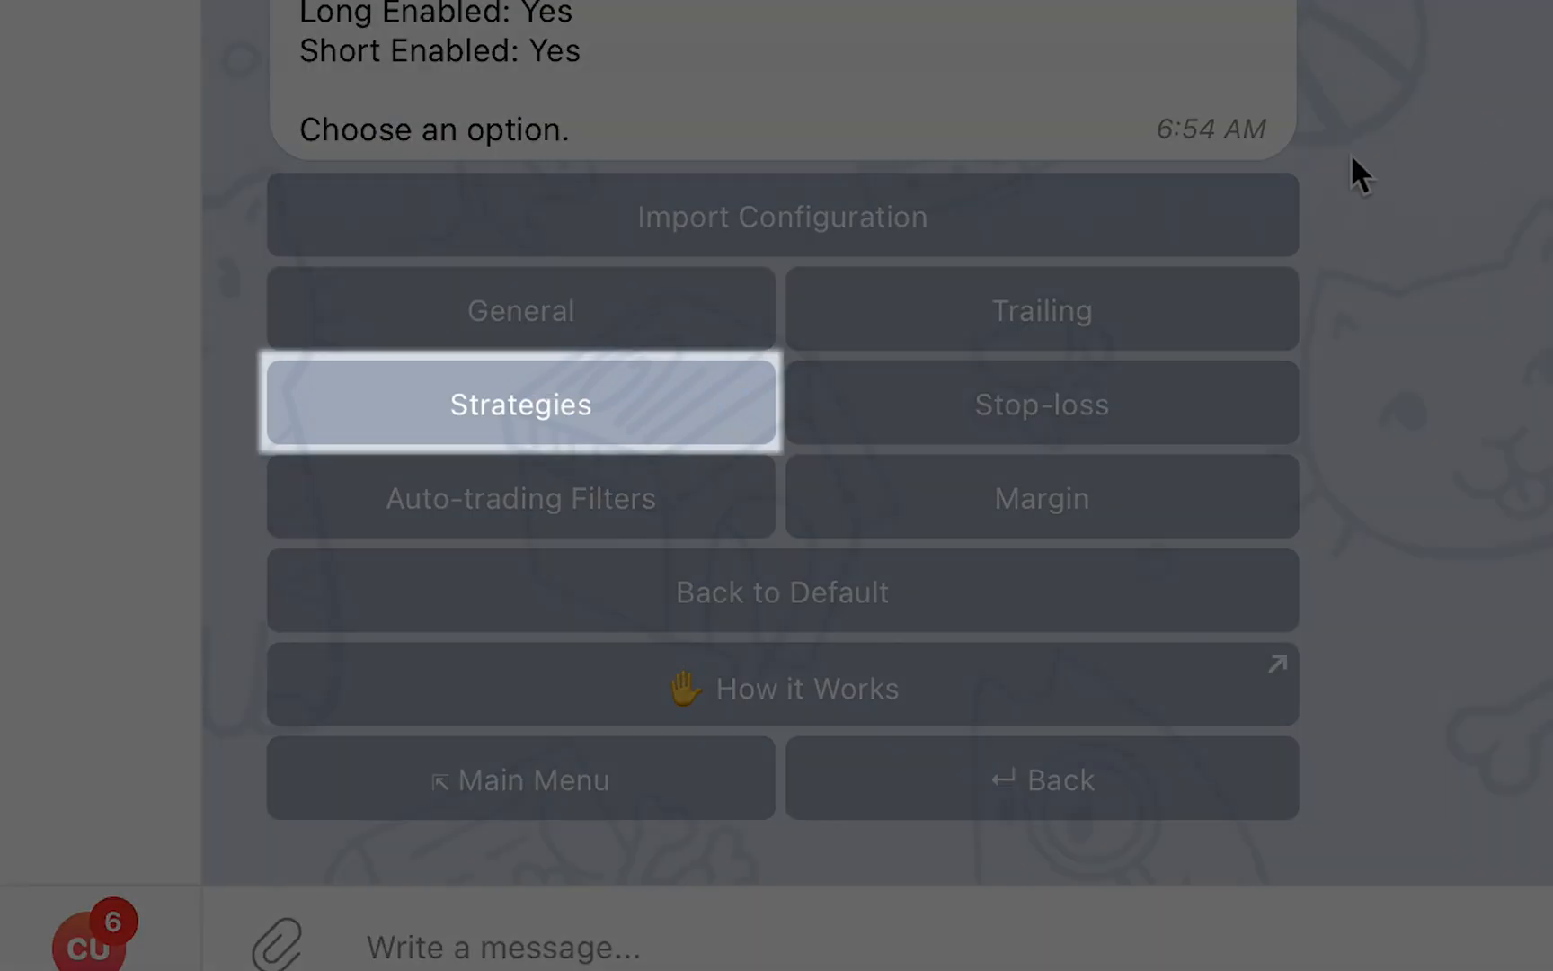
left_click(519, 404)
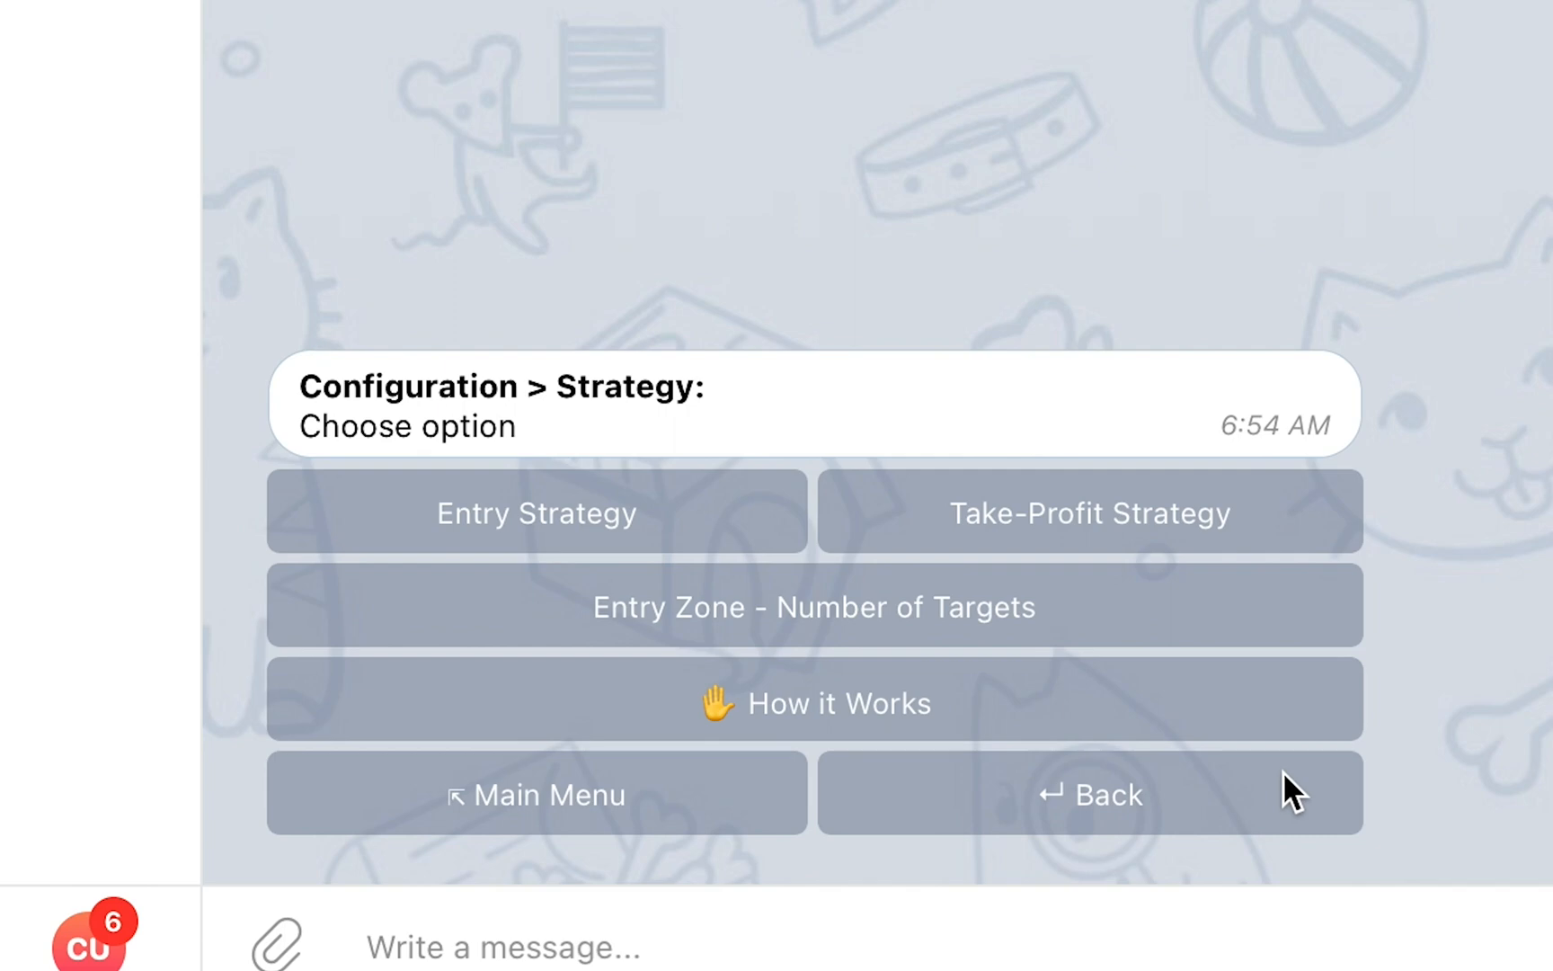
left_click(815, 605)
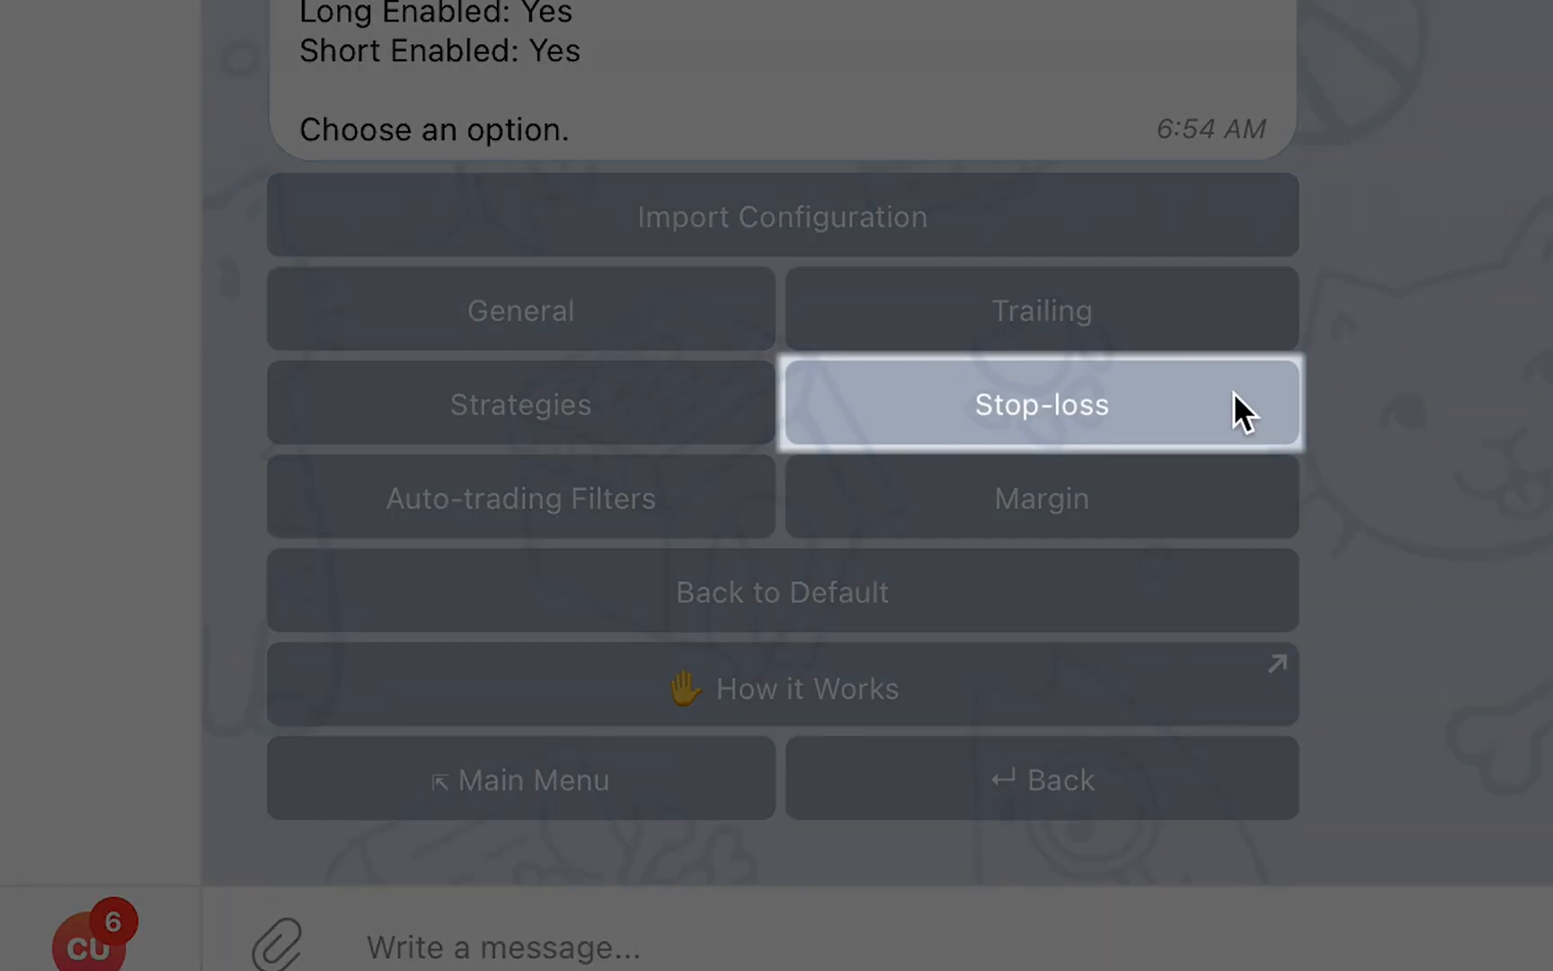
left_click(1041, 404)
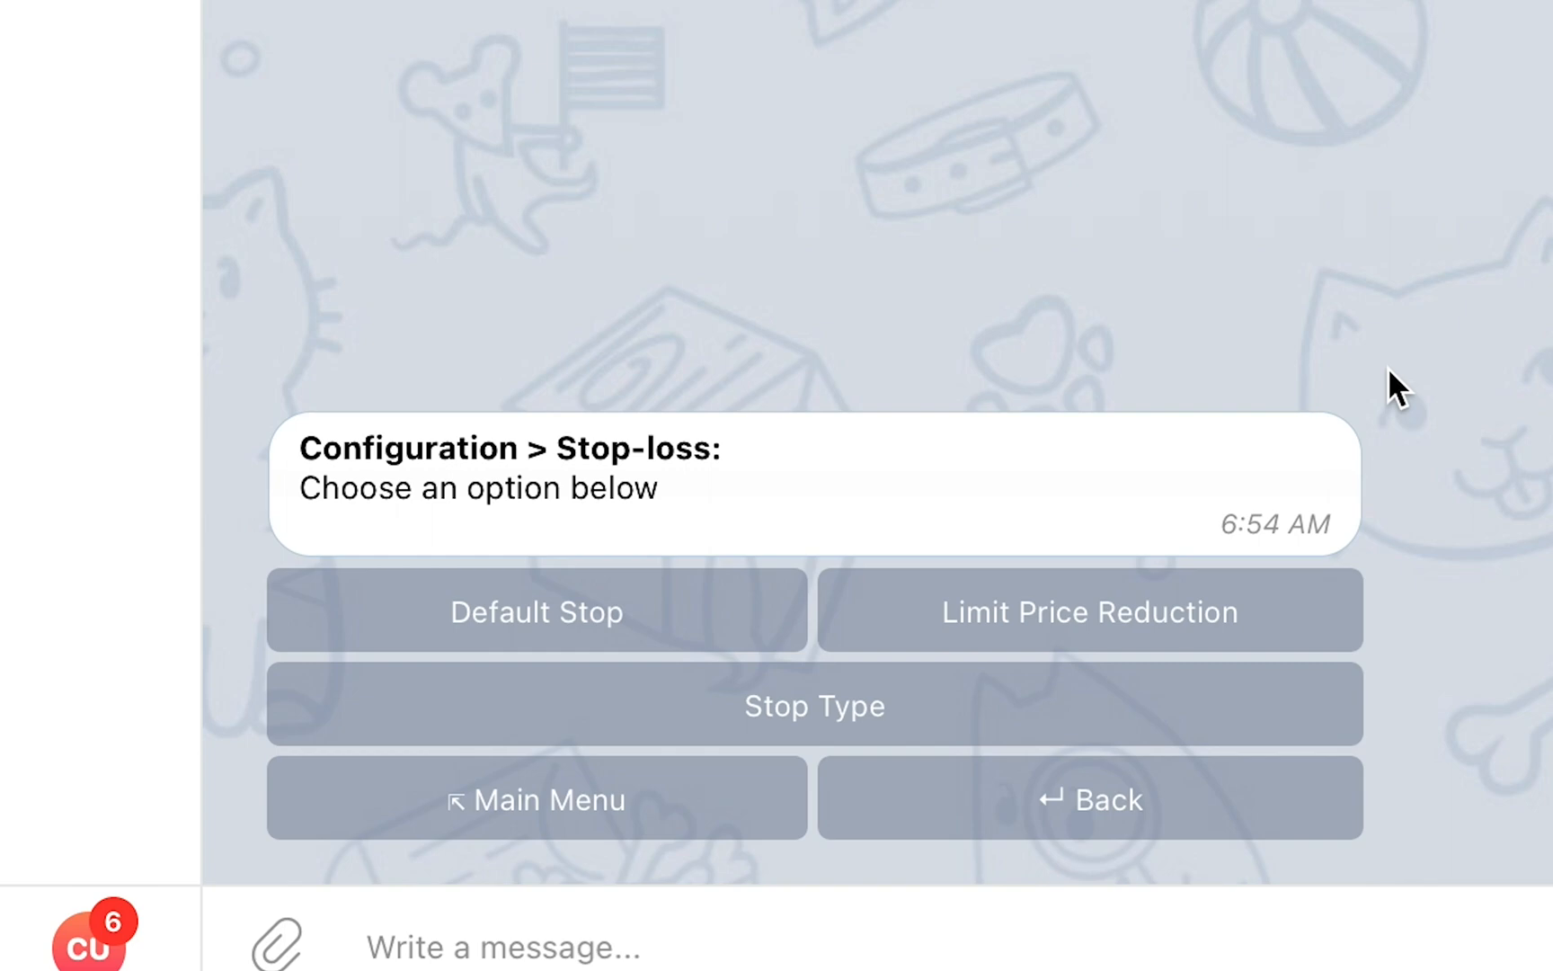
left_click(1088, 611)
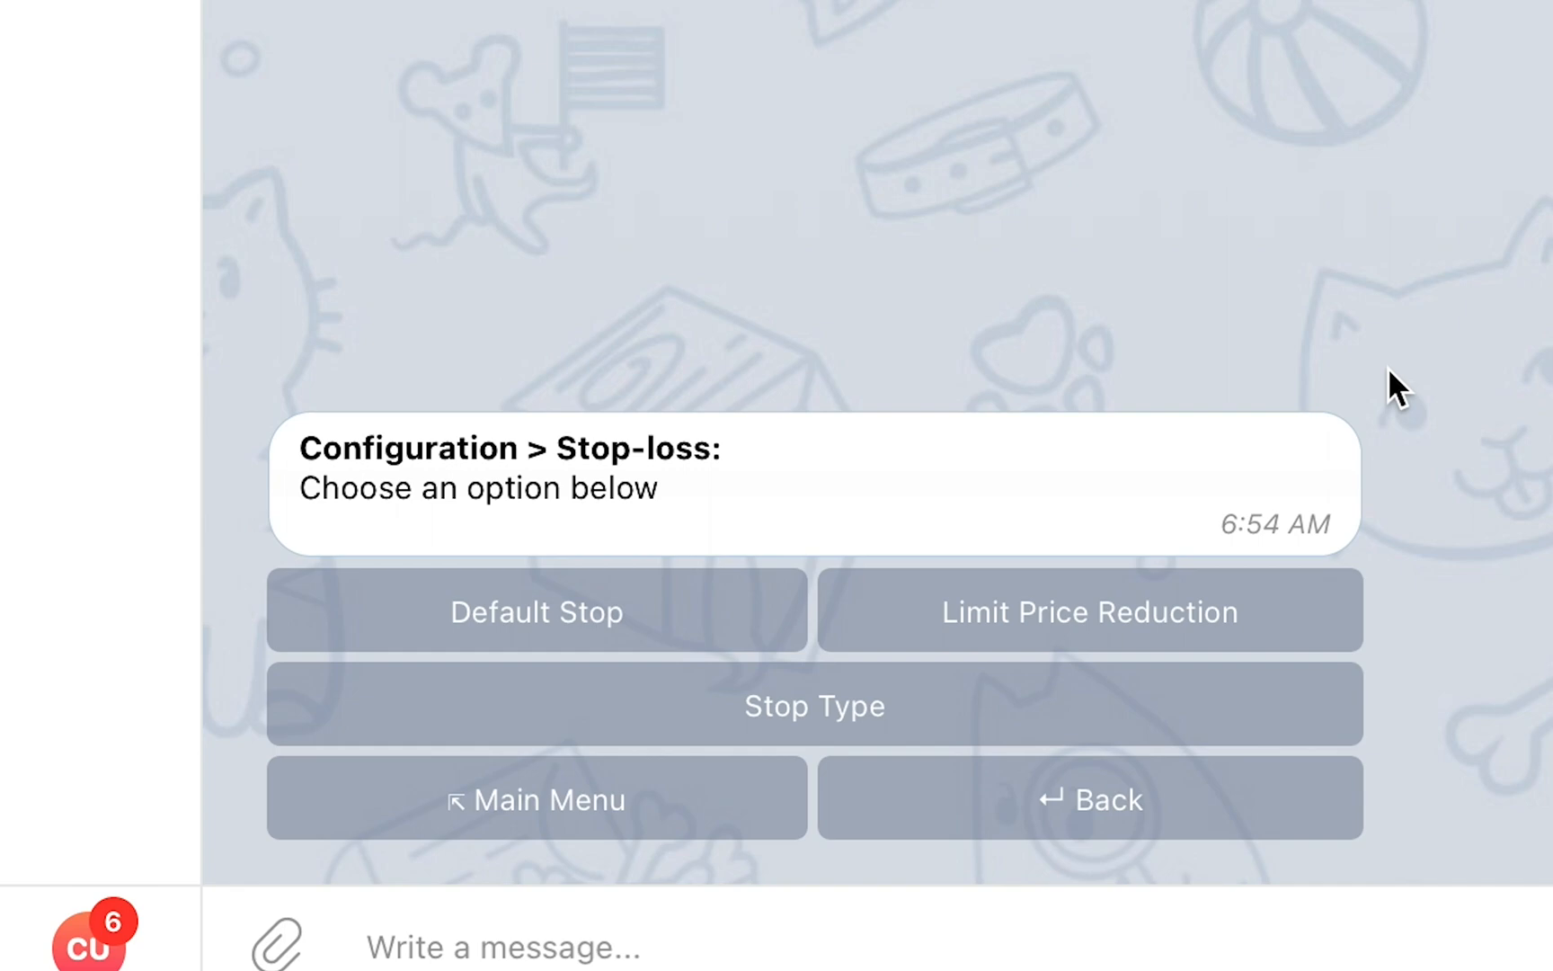
left_click(814, 706)
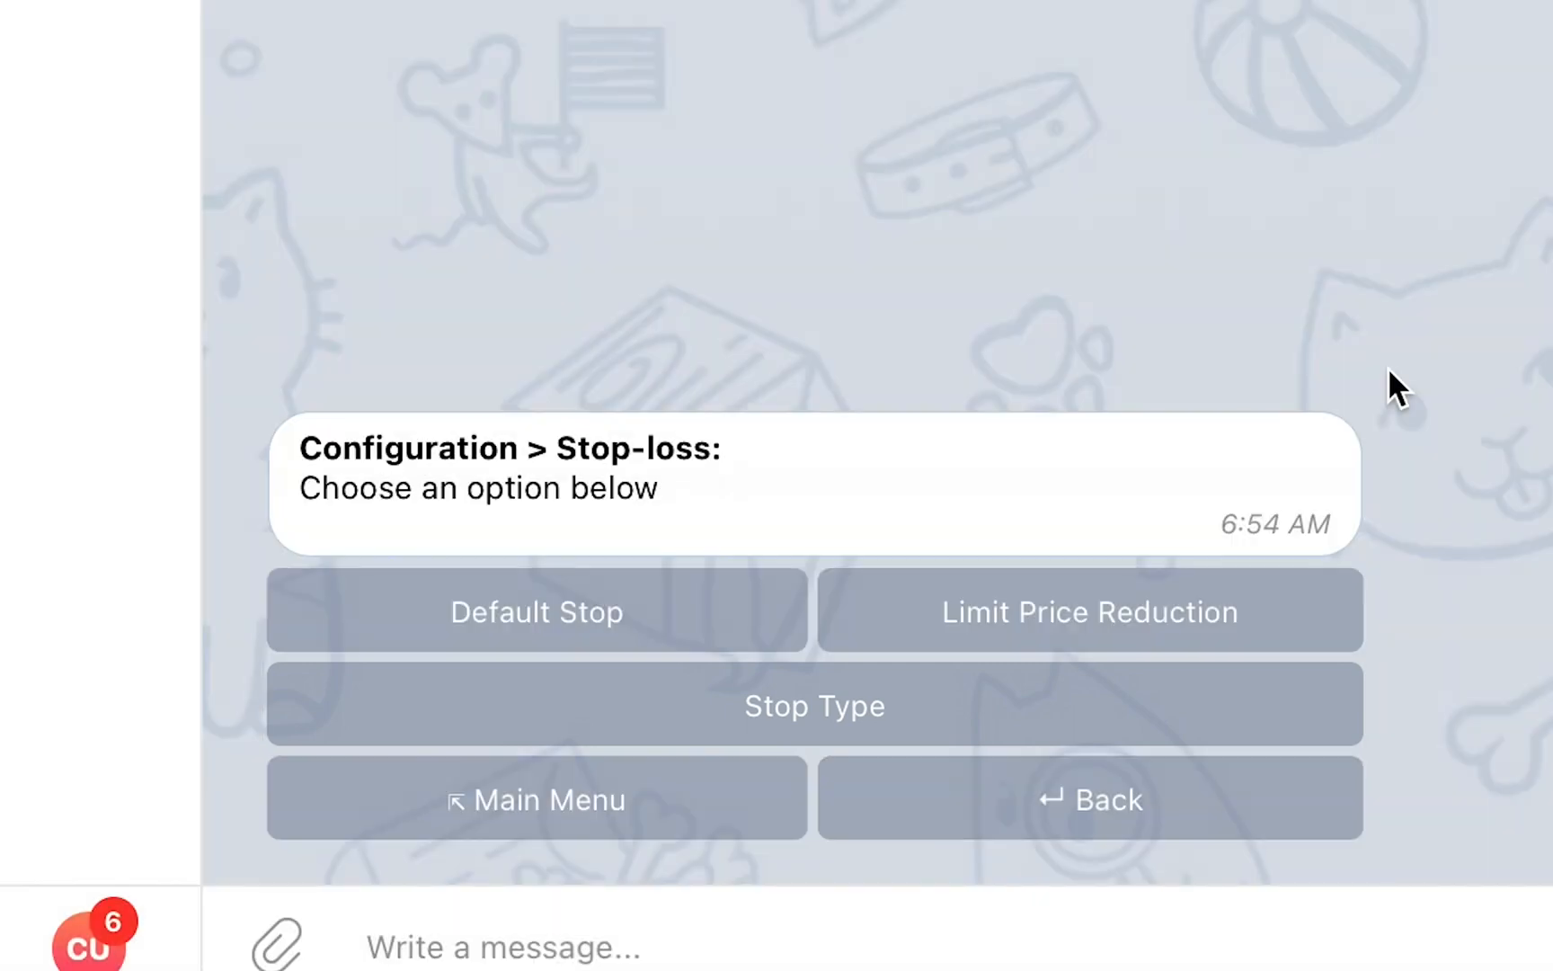
mouse_move(1298, 698)
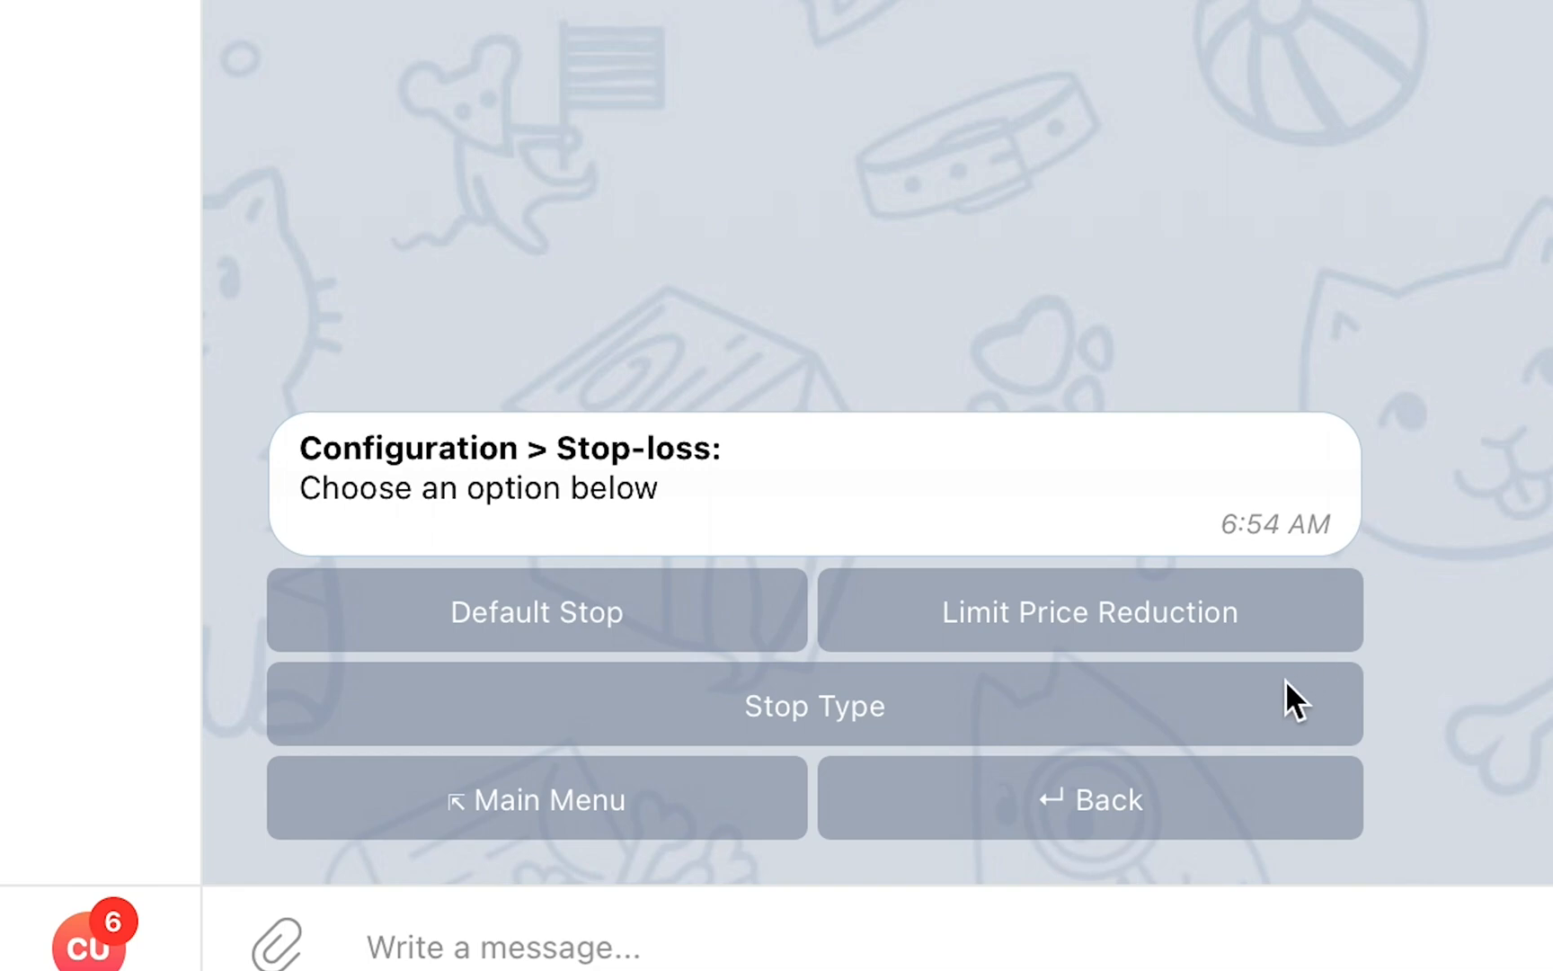
left_click(1087, 799)
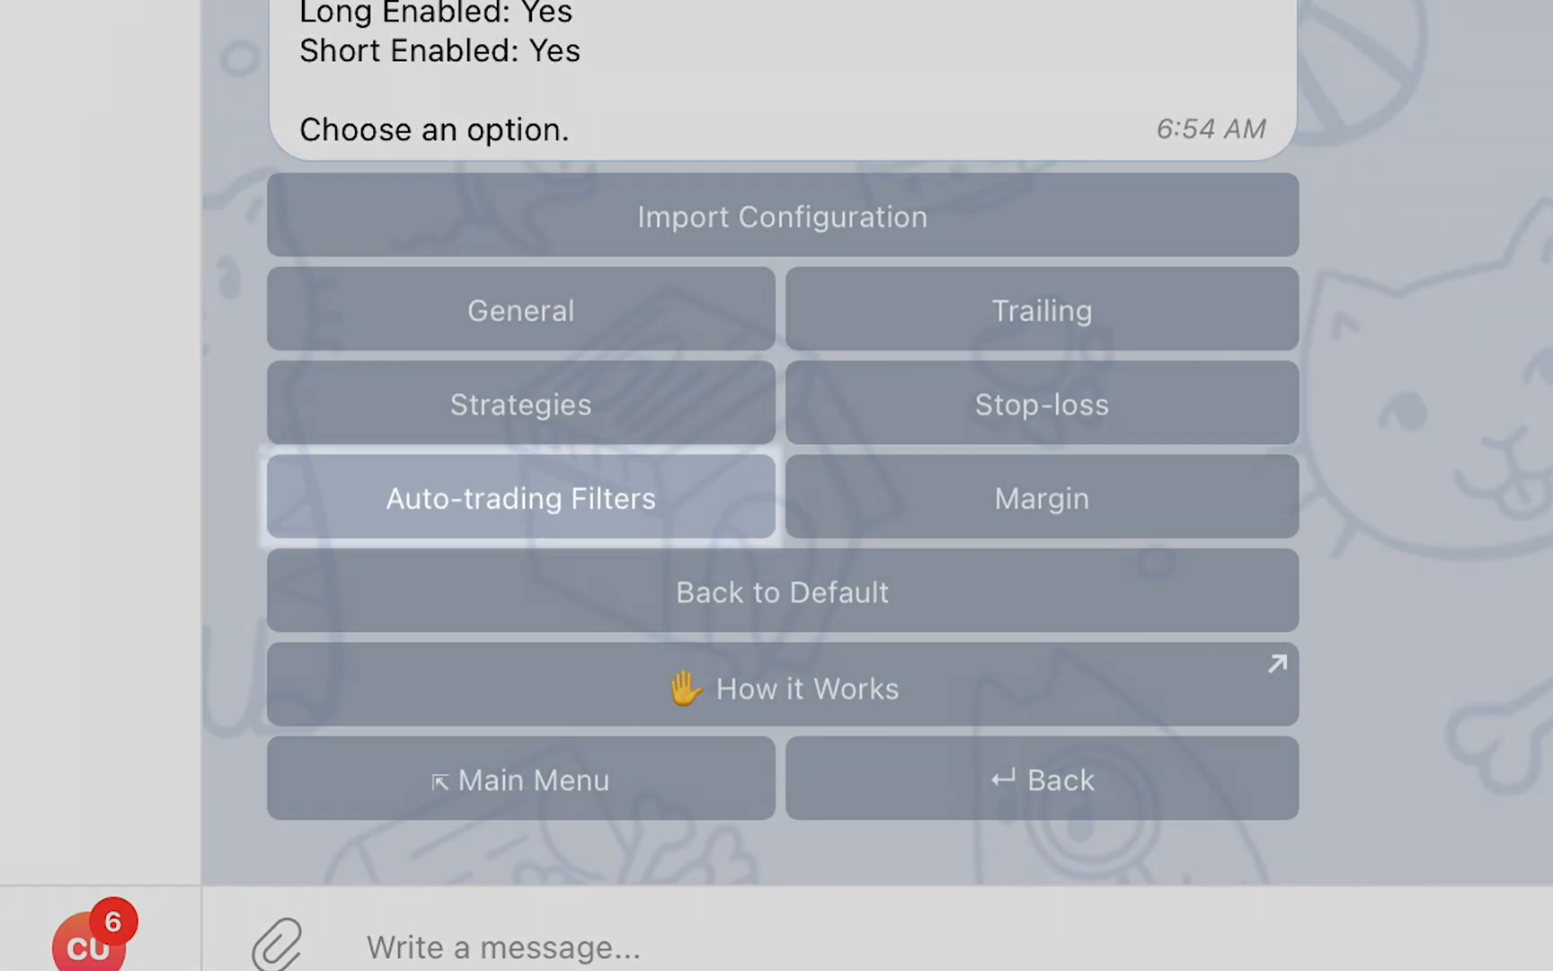
mouse_move(854, 471)
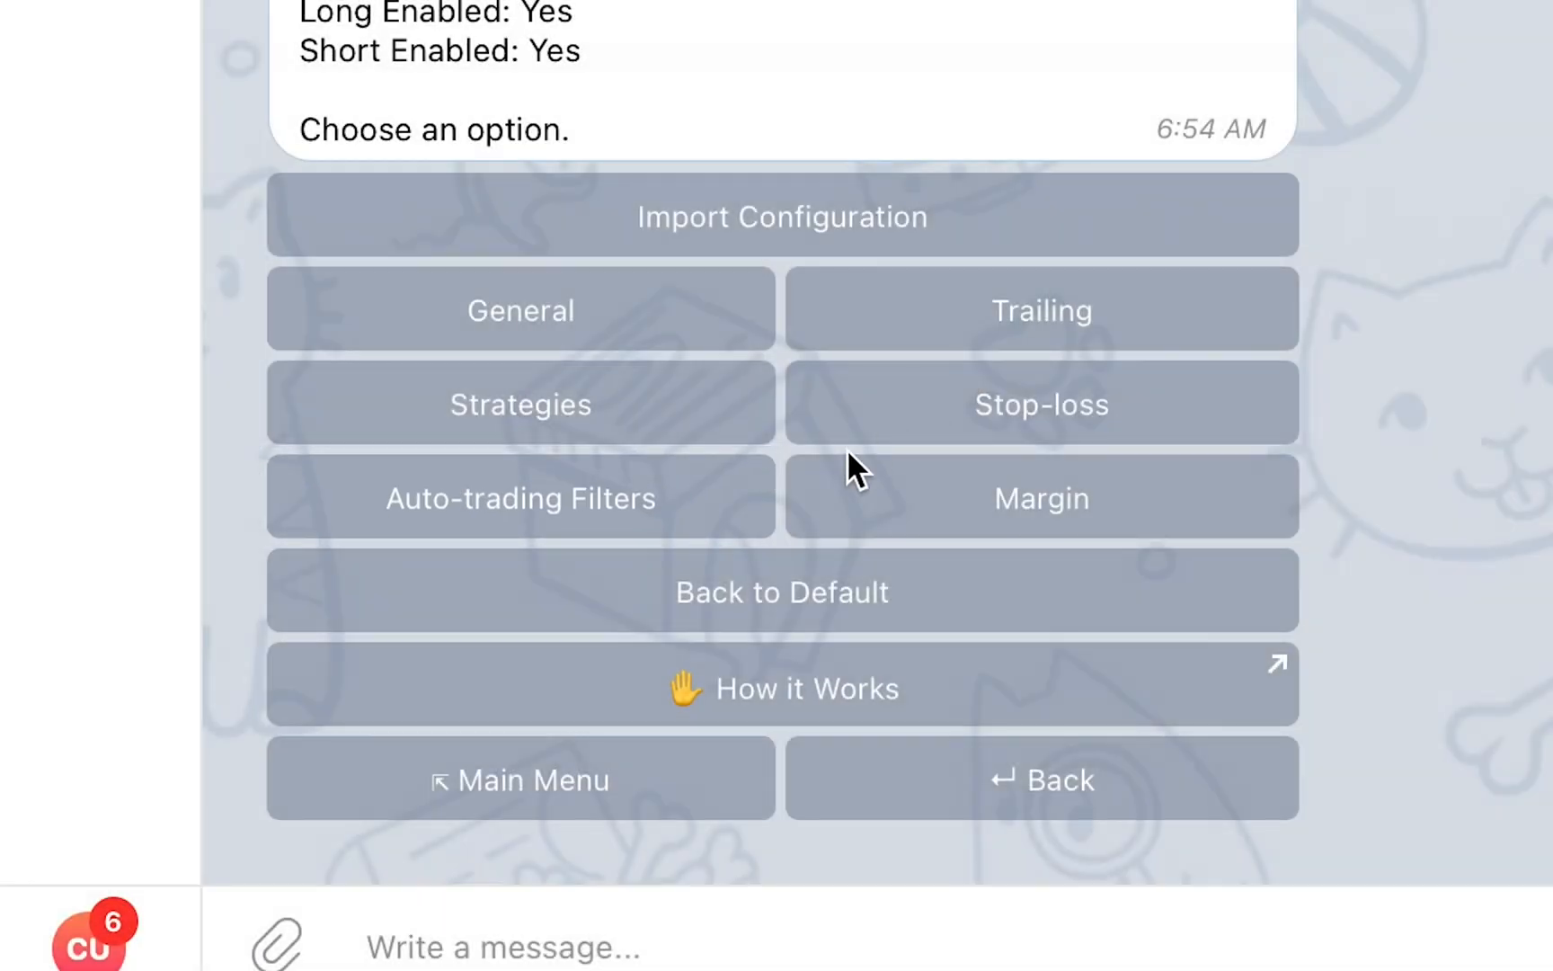
left_click(519, 497)
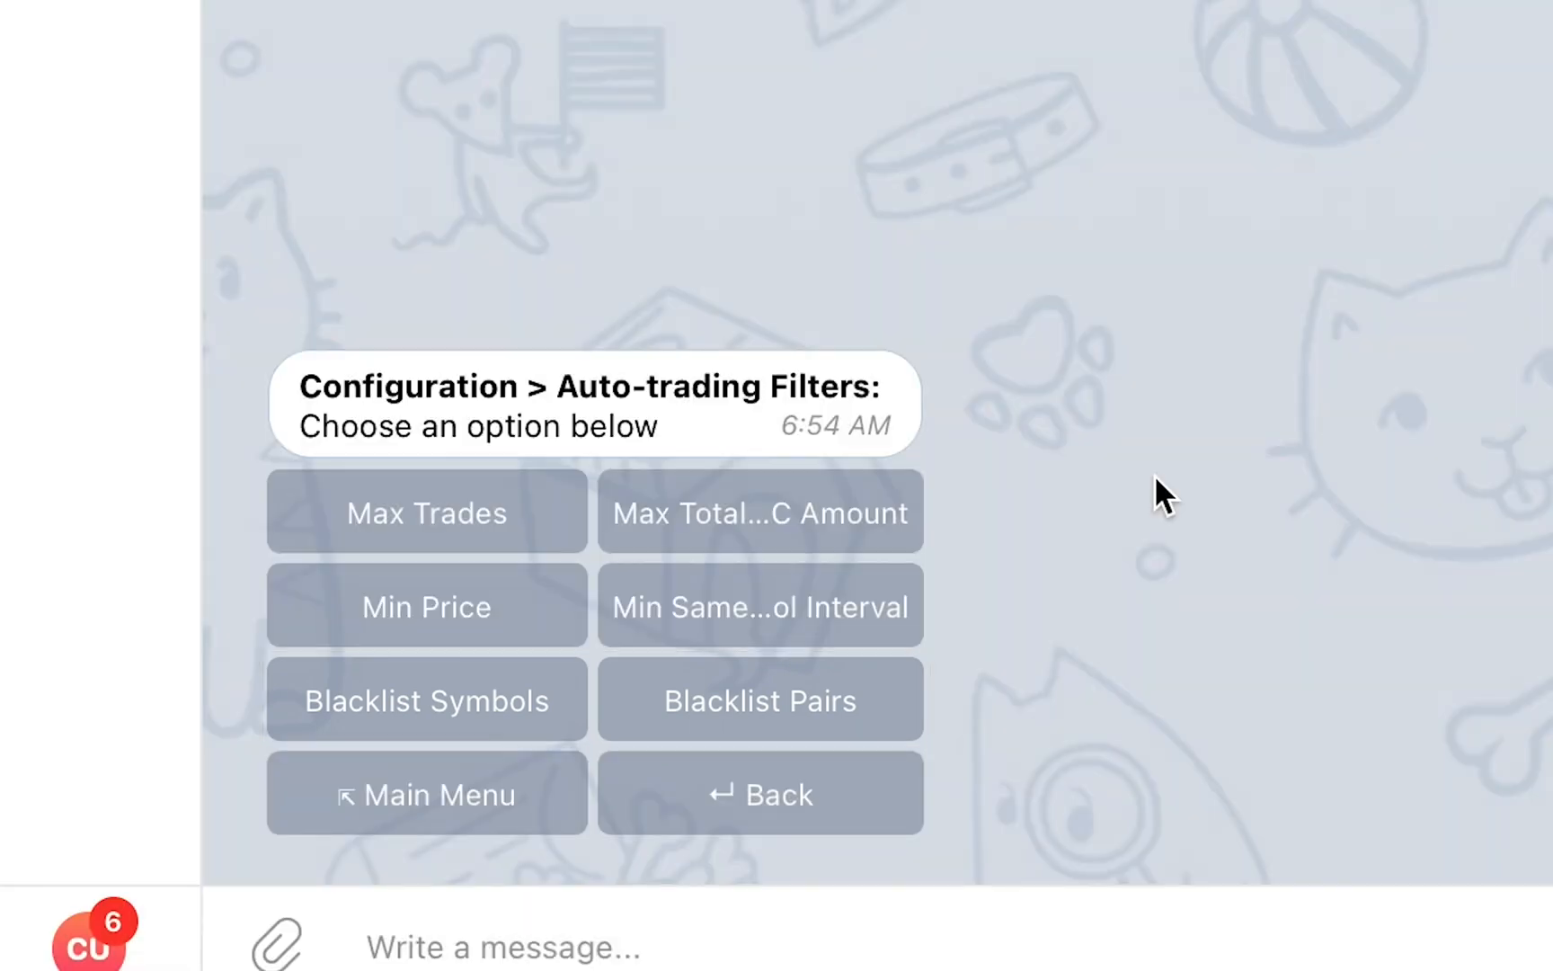
left_click(426, 606)
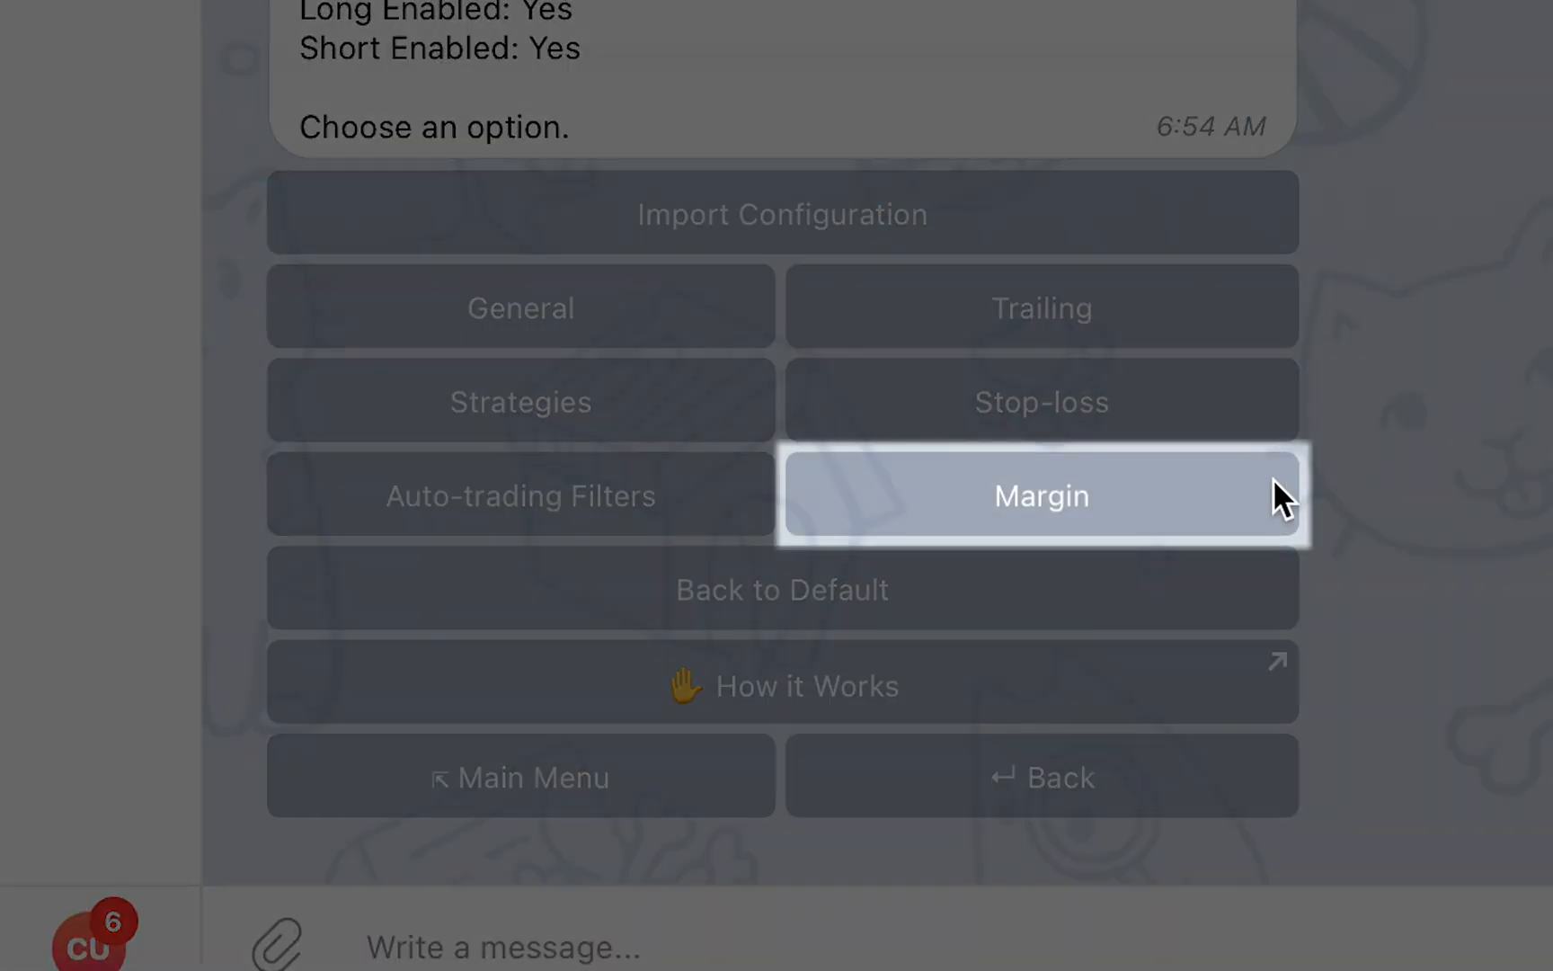
mouse_move(1253, 508)
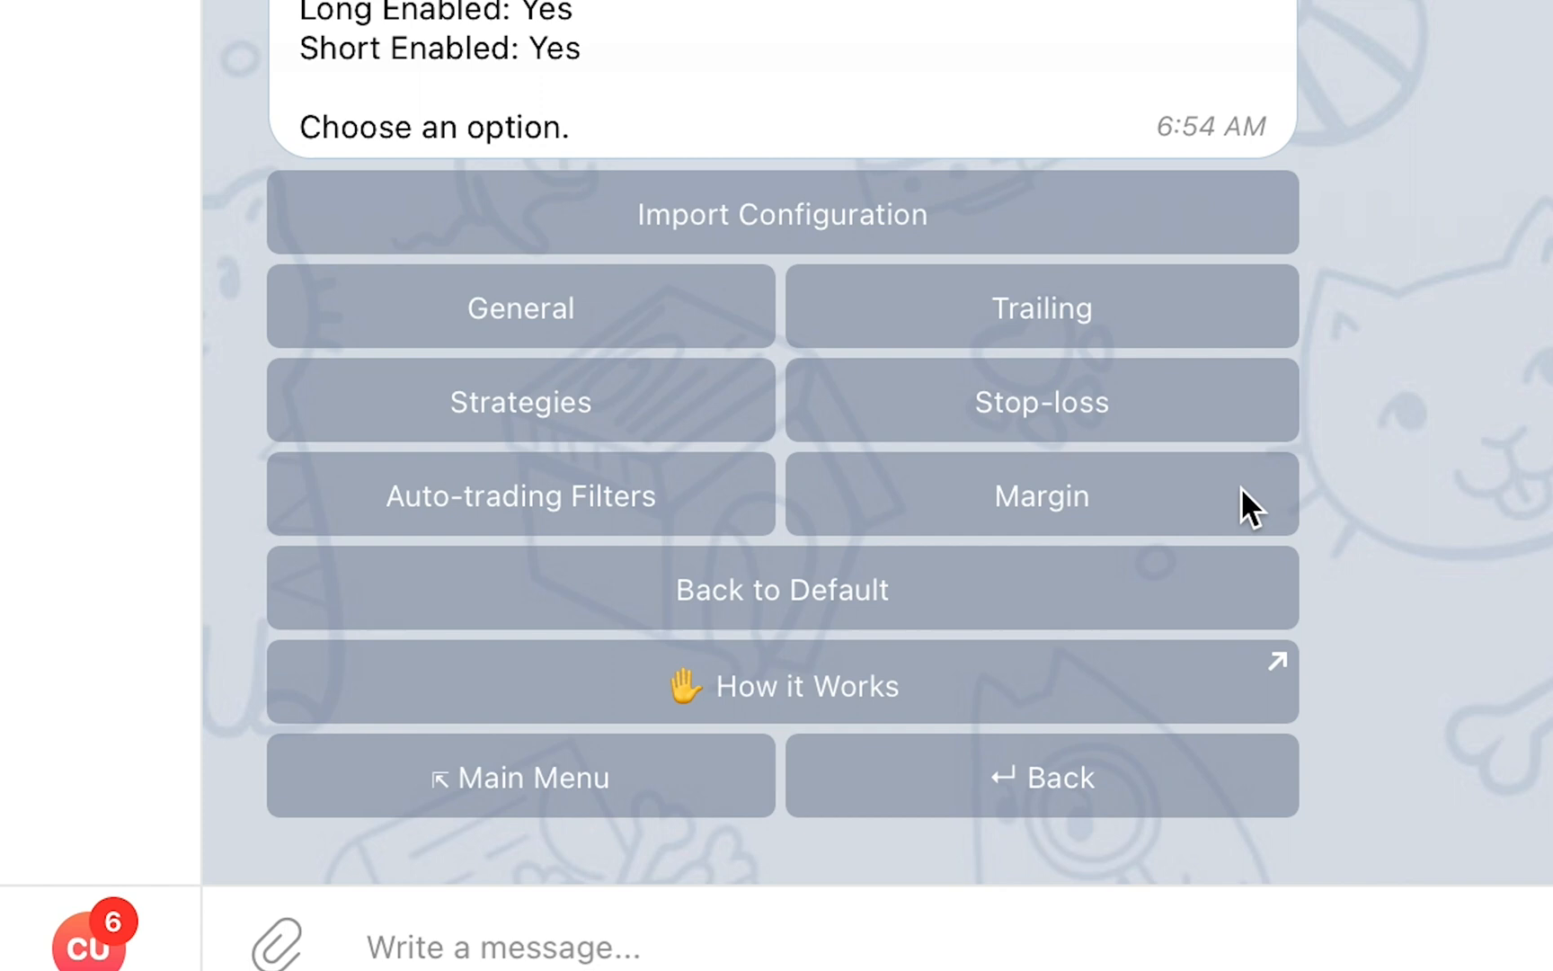
Open the Margin section to see Leverage and Long/Short options.
left_click(1040, 495)
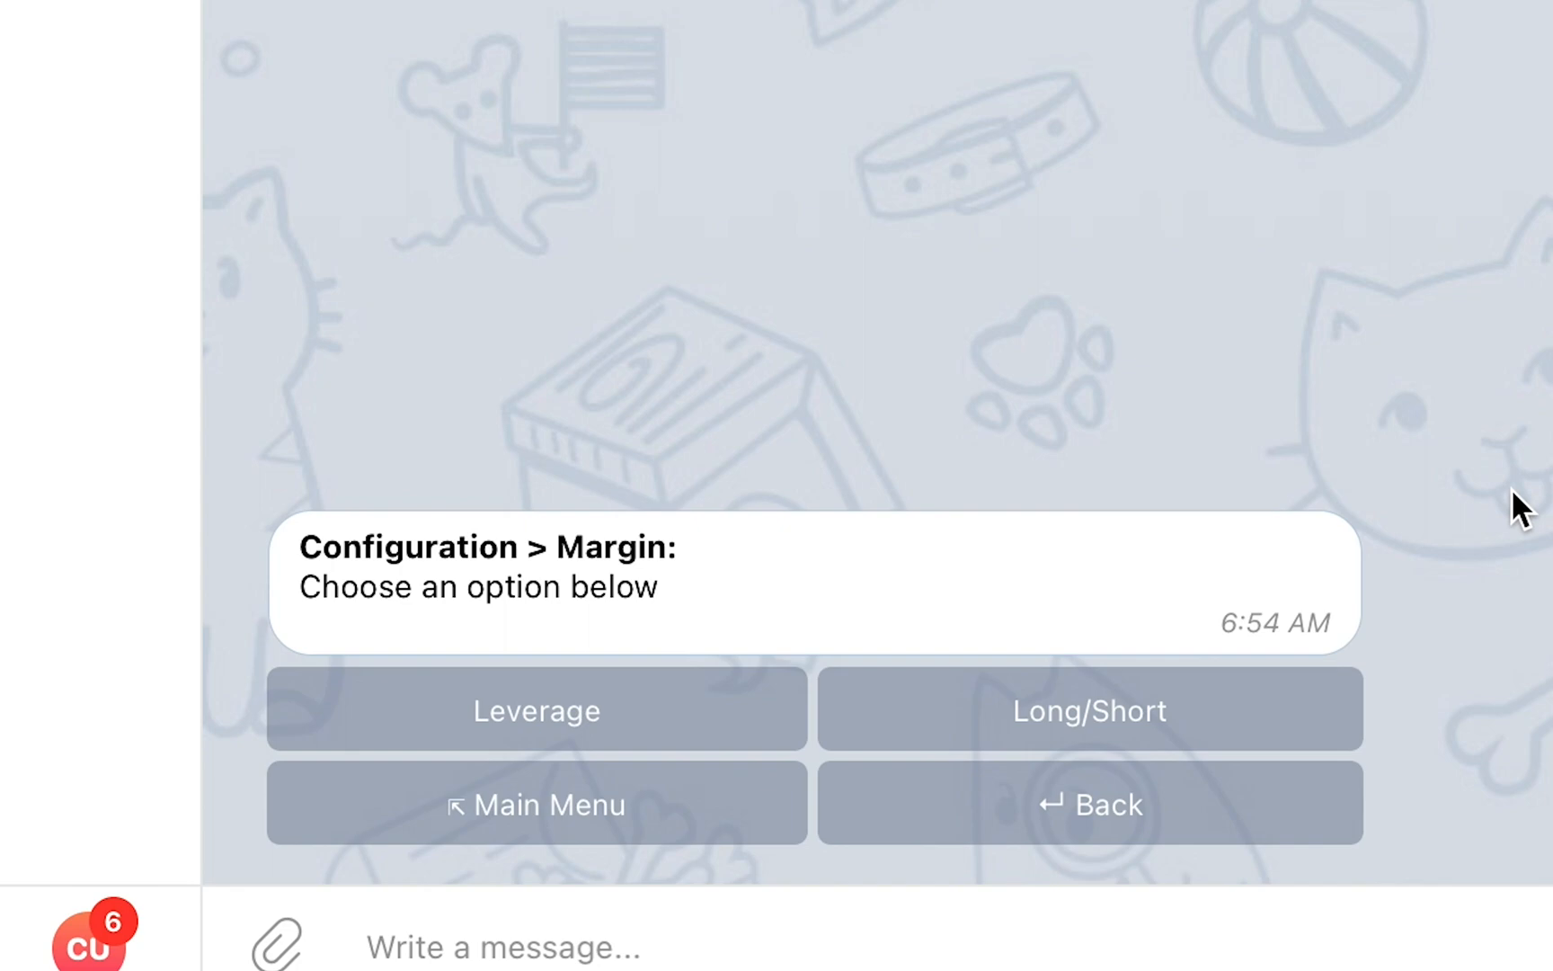
mouse_move(1312, 802)
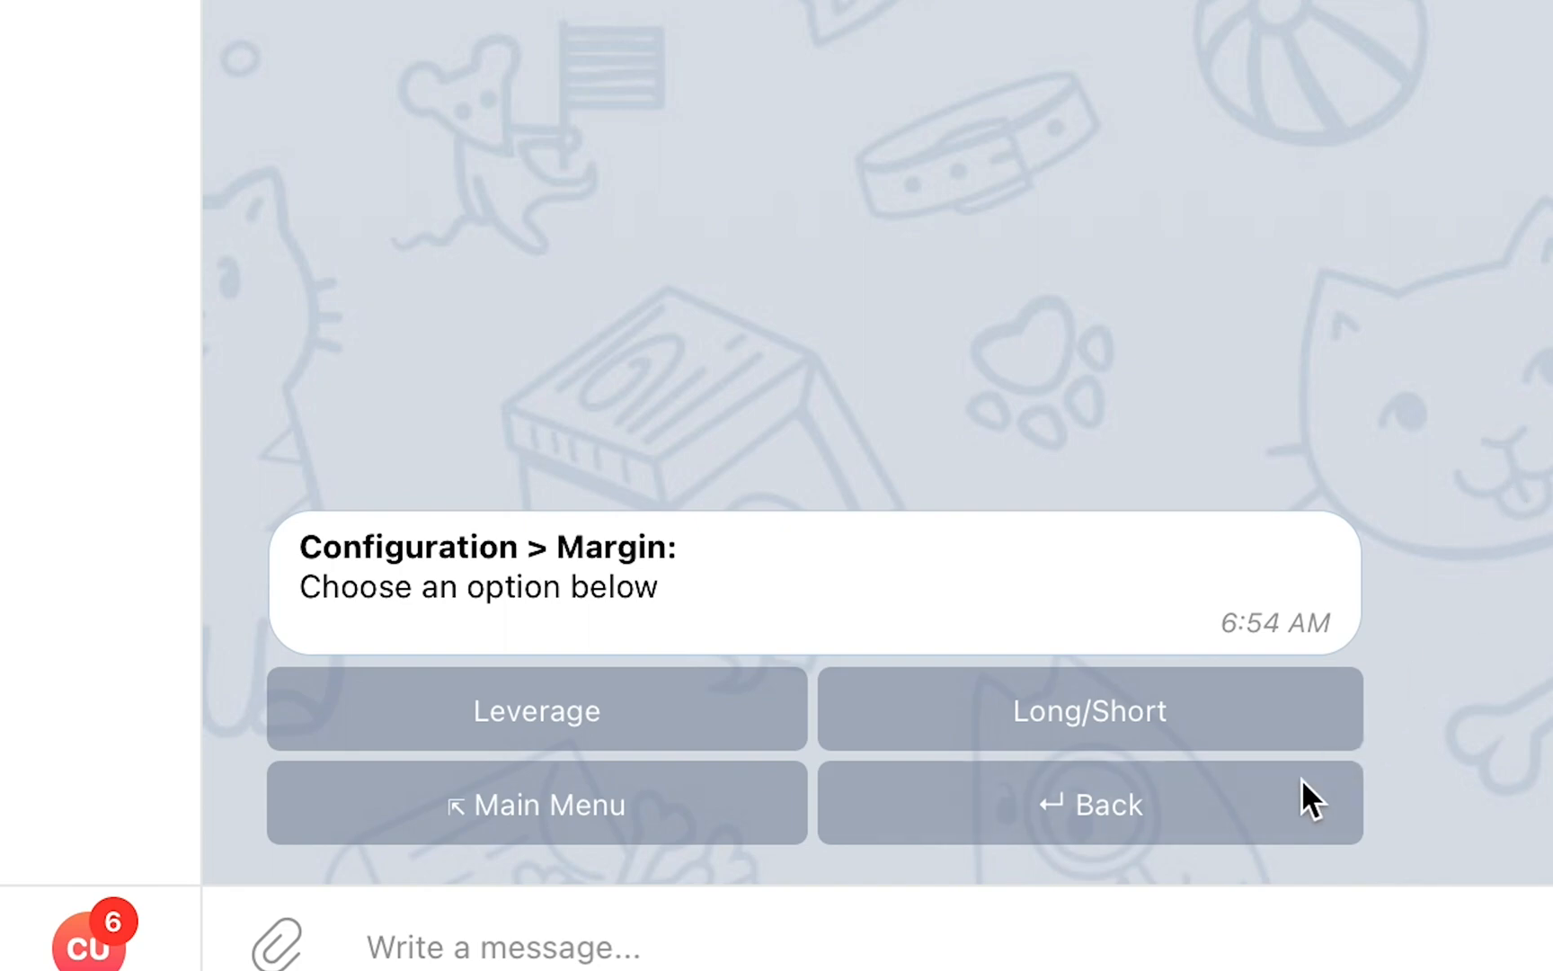